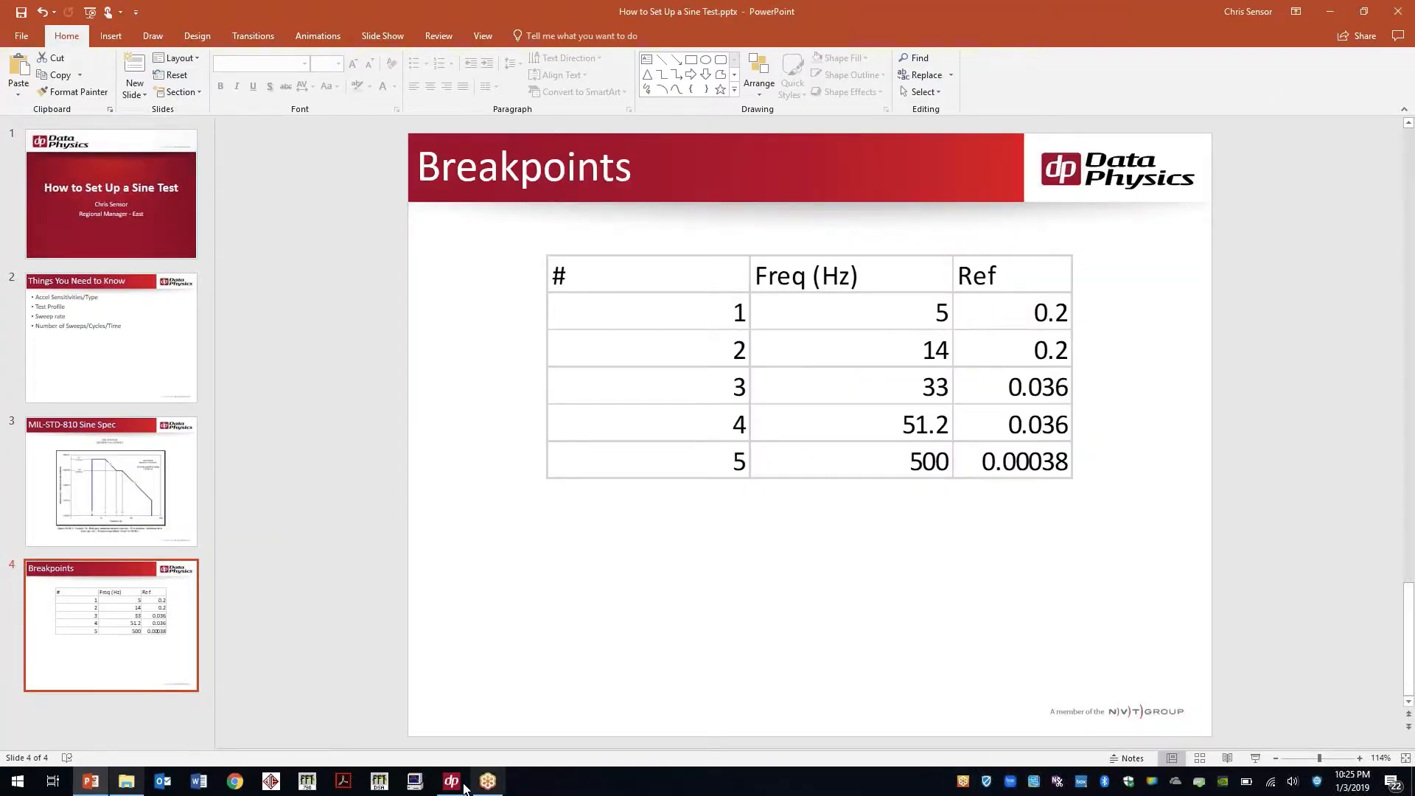
Step: Bring the Data Physics Suite test manager to the front from the taskbar
left_click(450, 780)
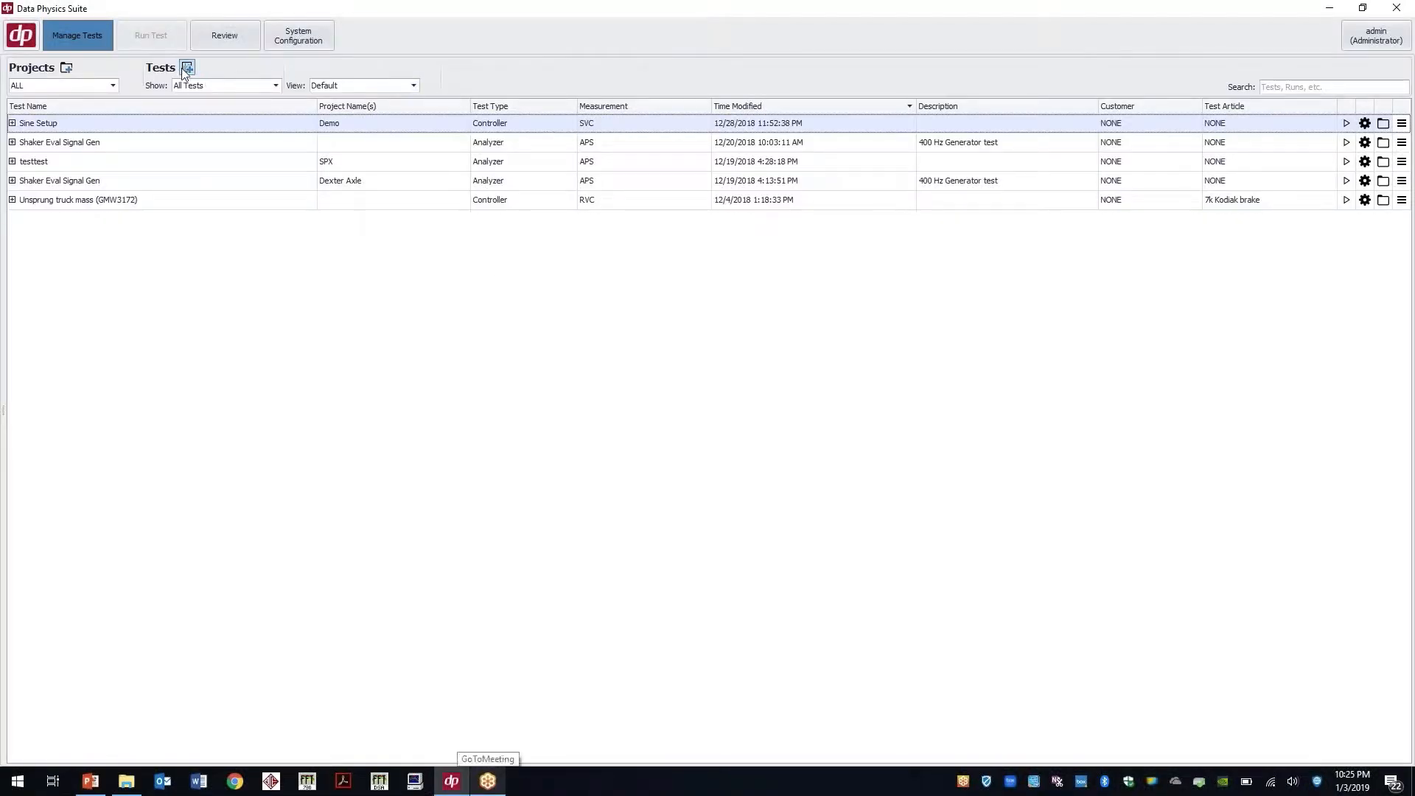
Step: Create a new Sine controller test named MIL STD SINE SWEEP in the Demo project
left_click(187, 68)
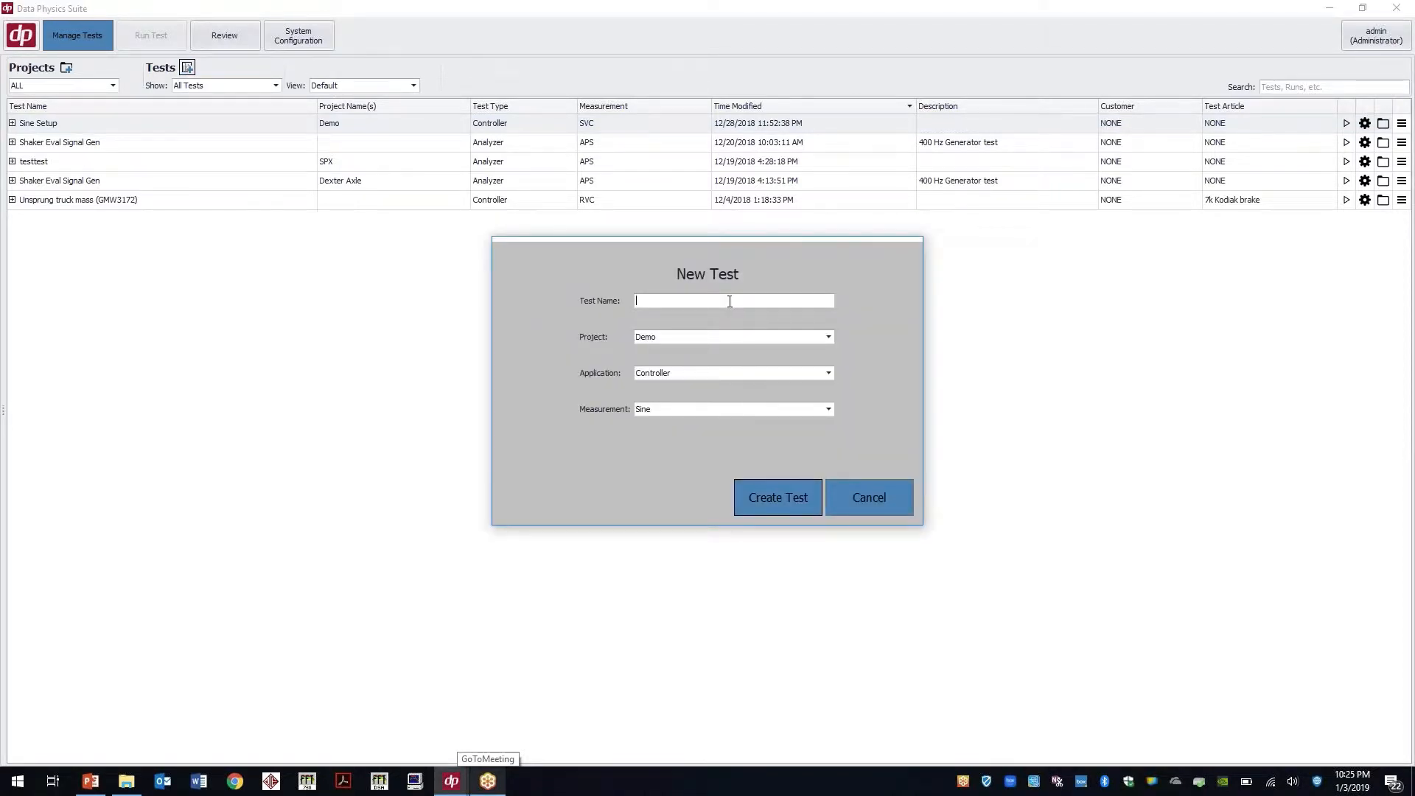
type("MIL STD SINE SW")
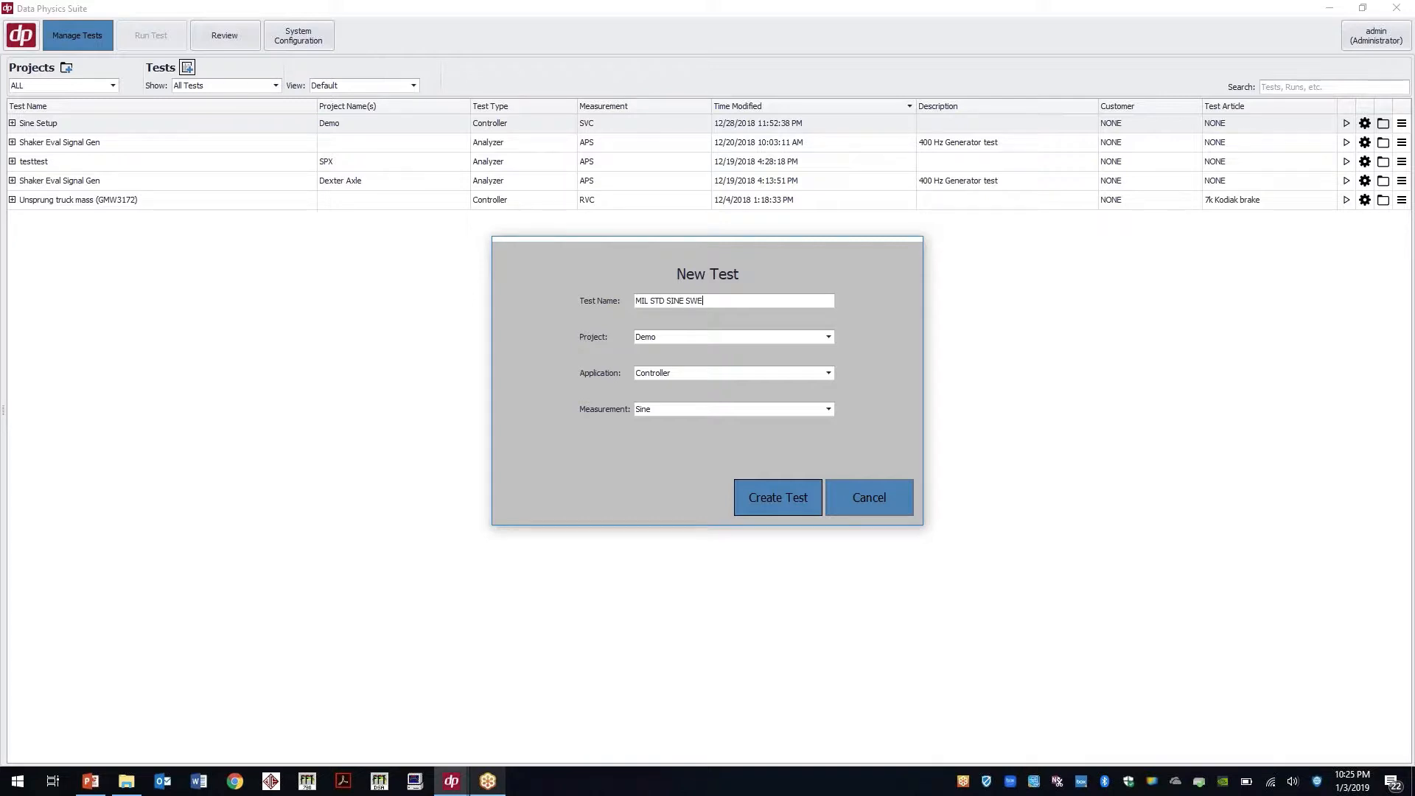
type("EP")
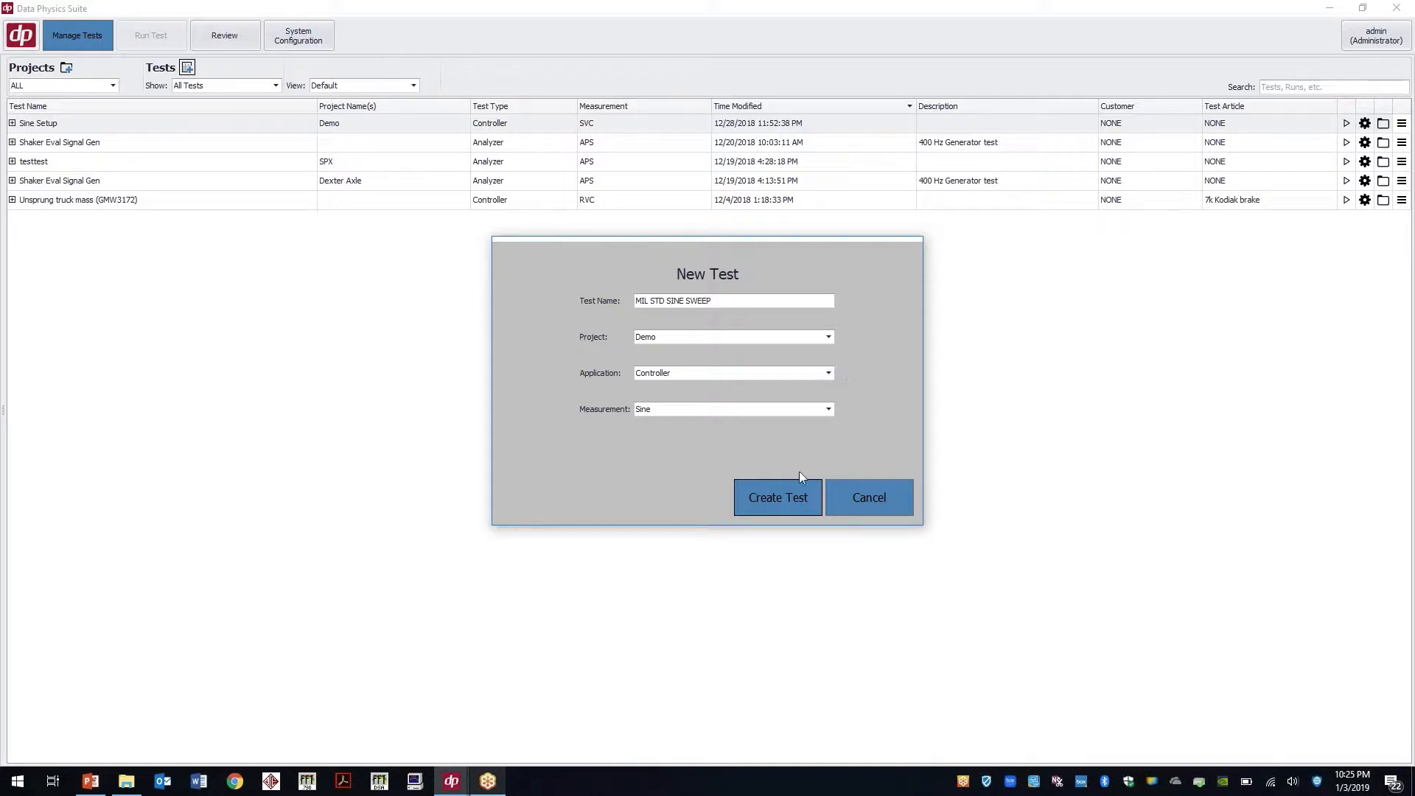
left_click(777, 498)
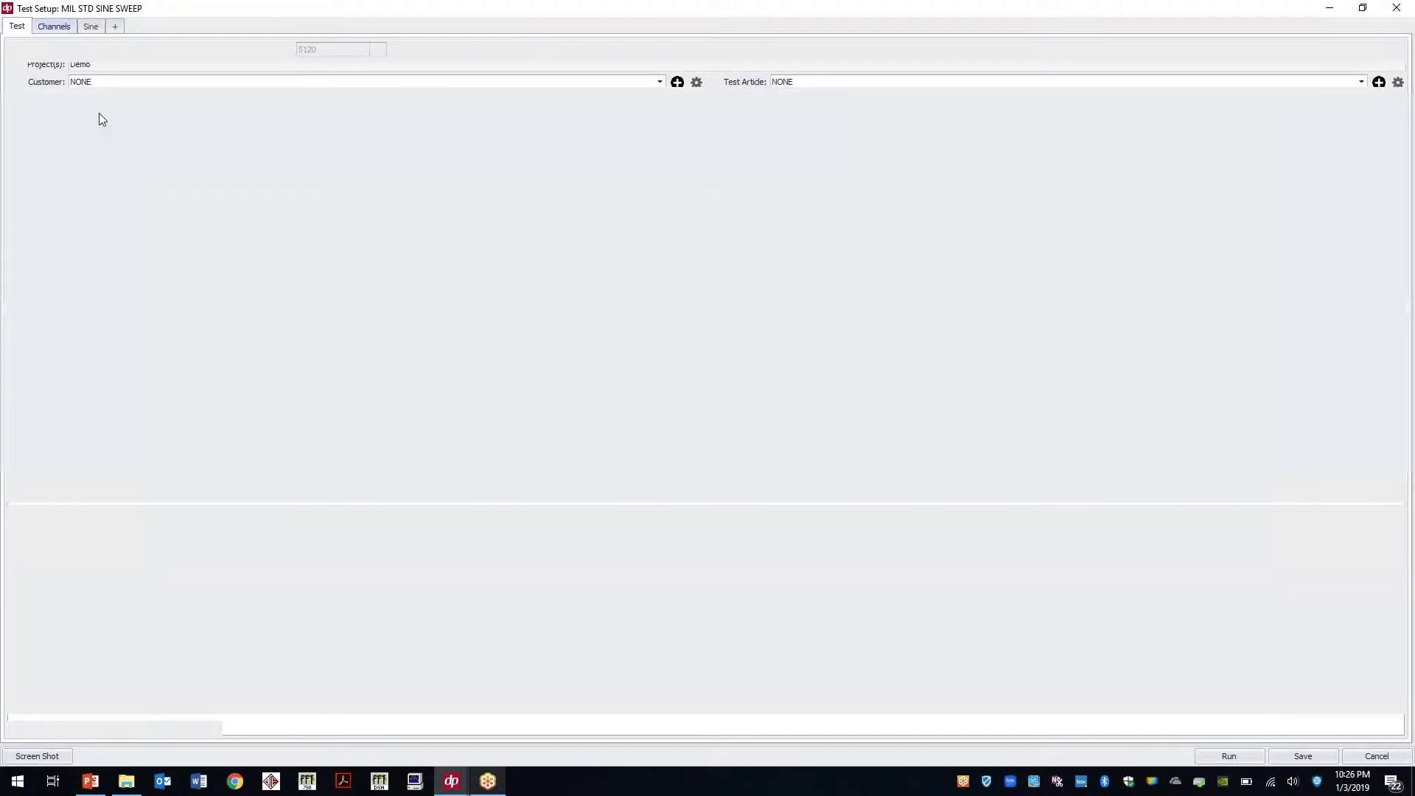
Step: Read TEDS for input 1 and set input 2 to ICP 4mA coupling at 98.8 mV/EU
left_click(54, 25)
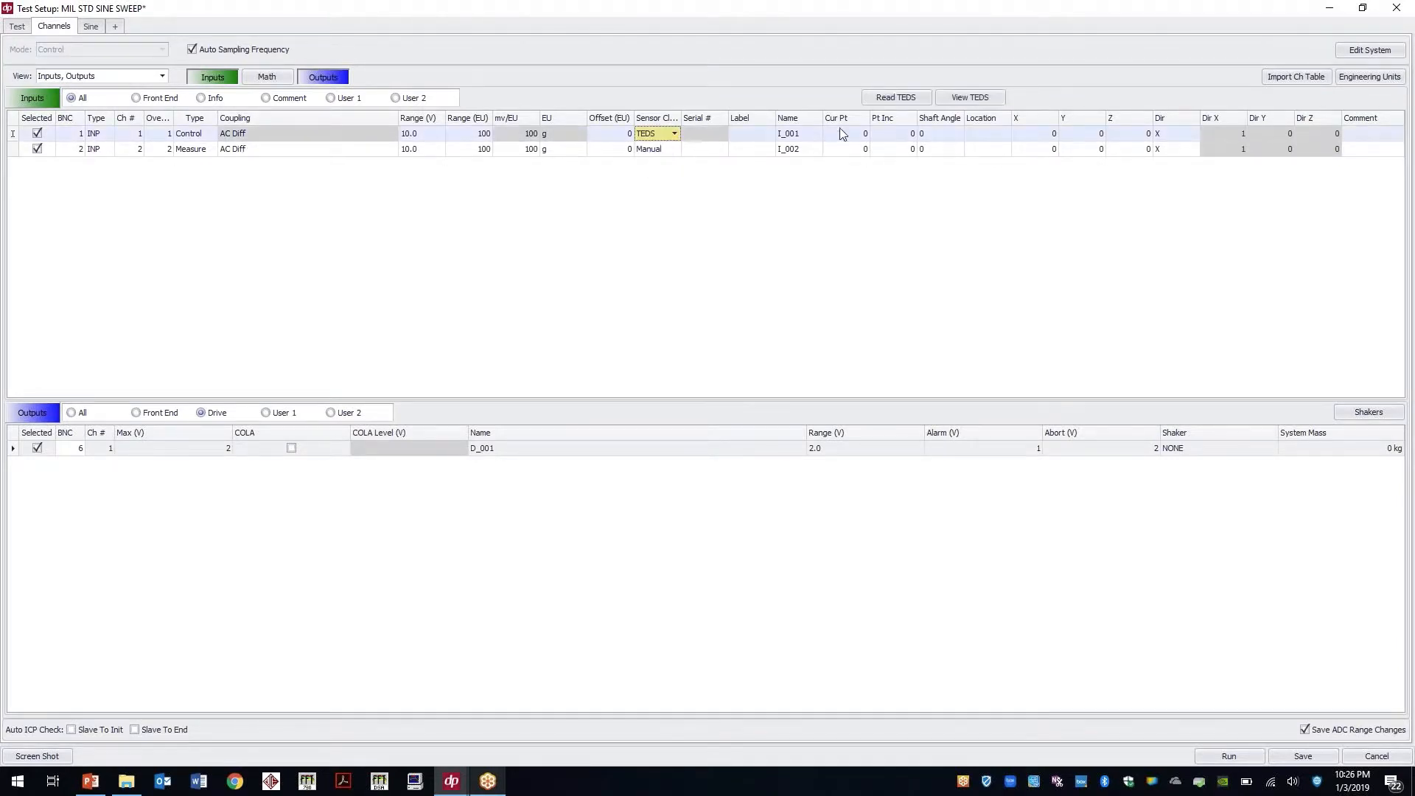
left_click(893, 96)
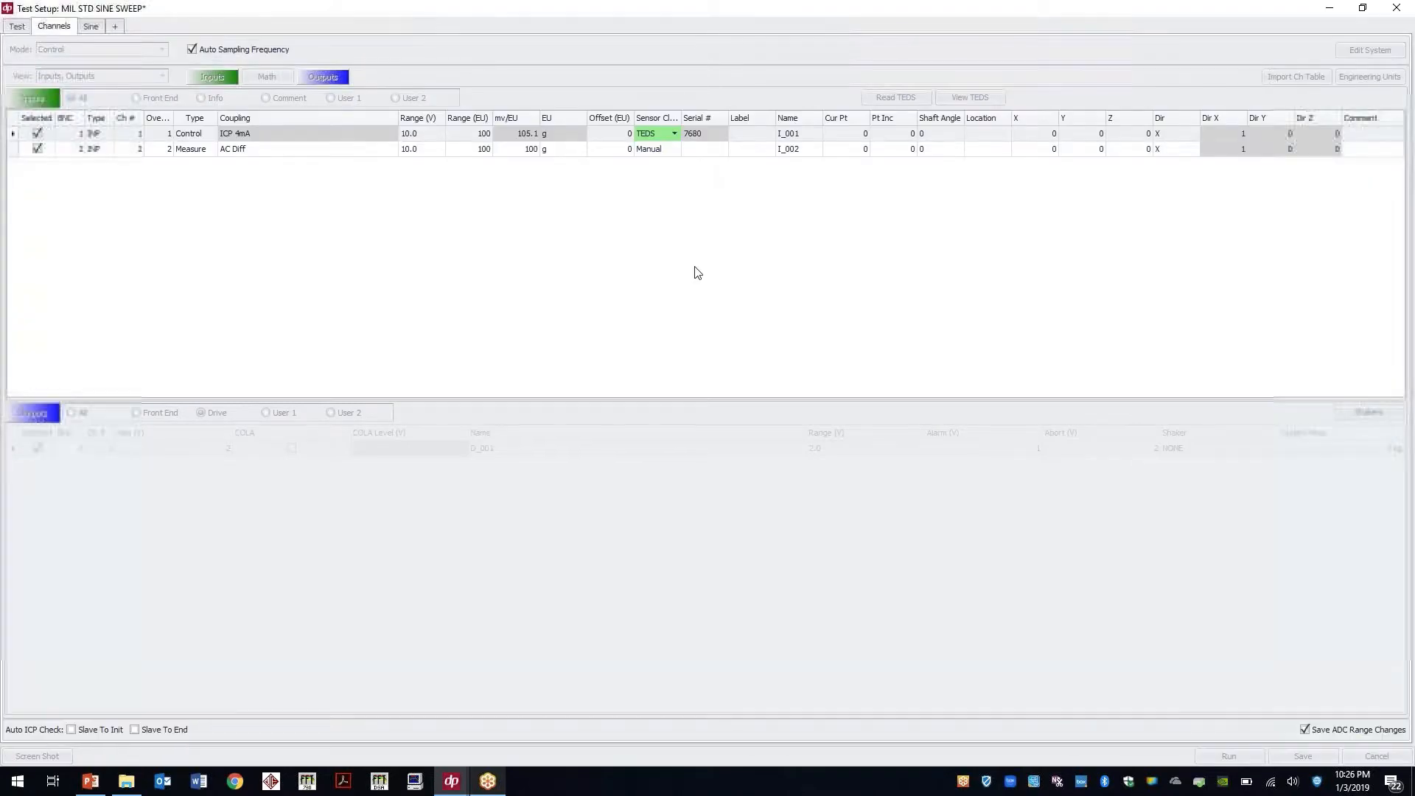
left_click(307, 149)
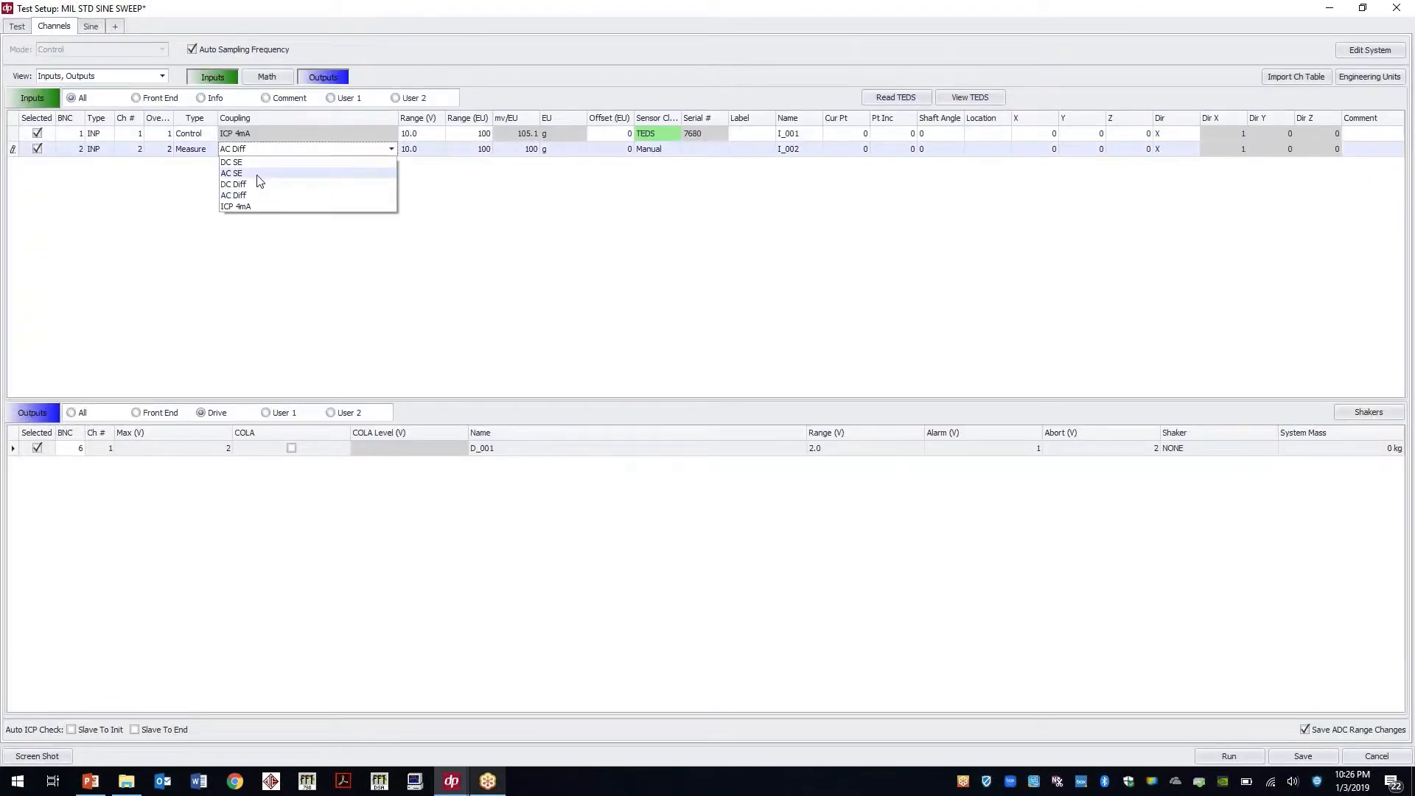
left_click(236, 206)
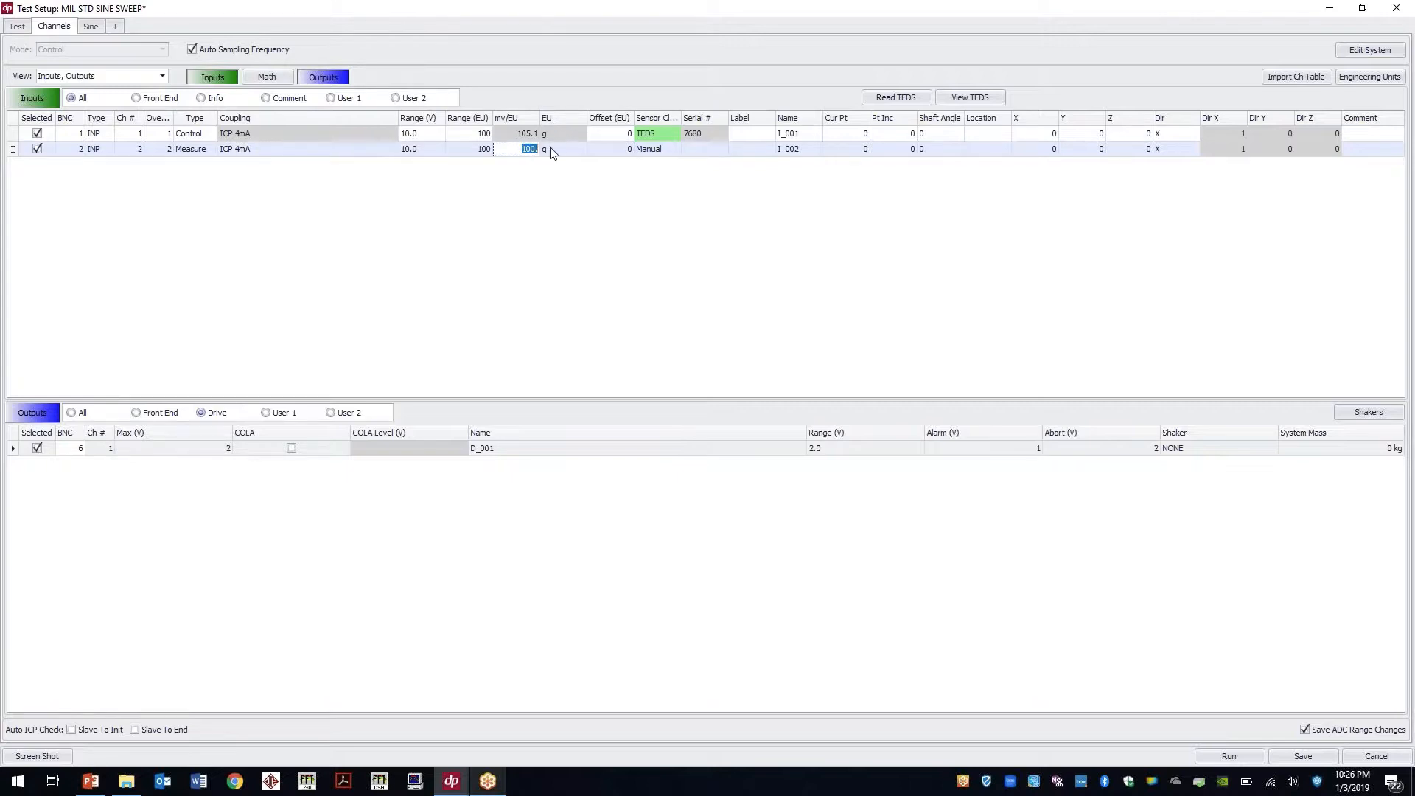
type("98.8")
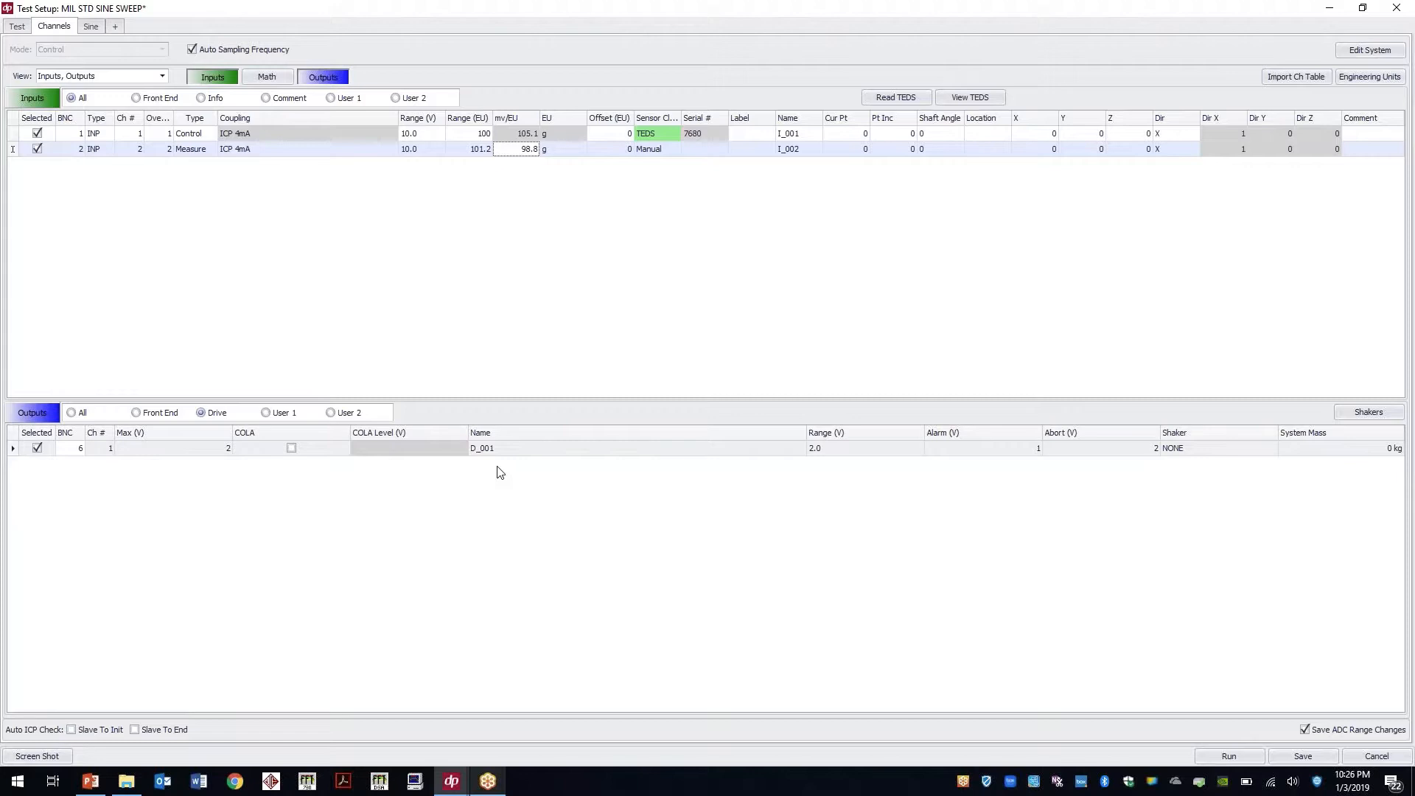
left_click(90, 25)
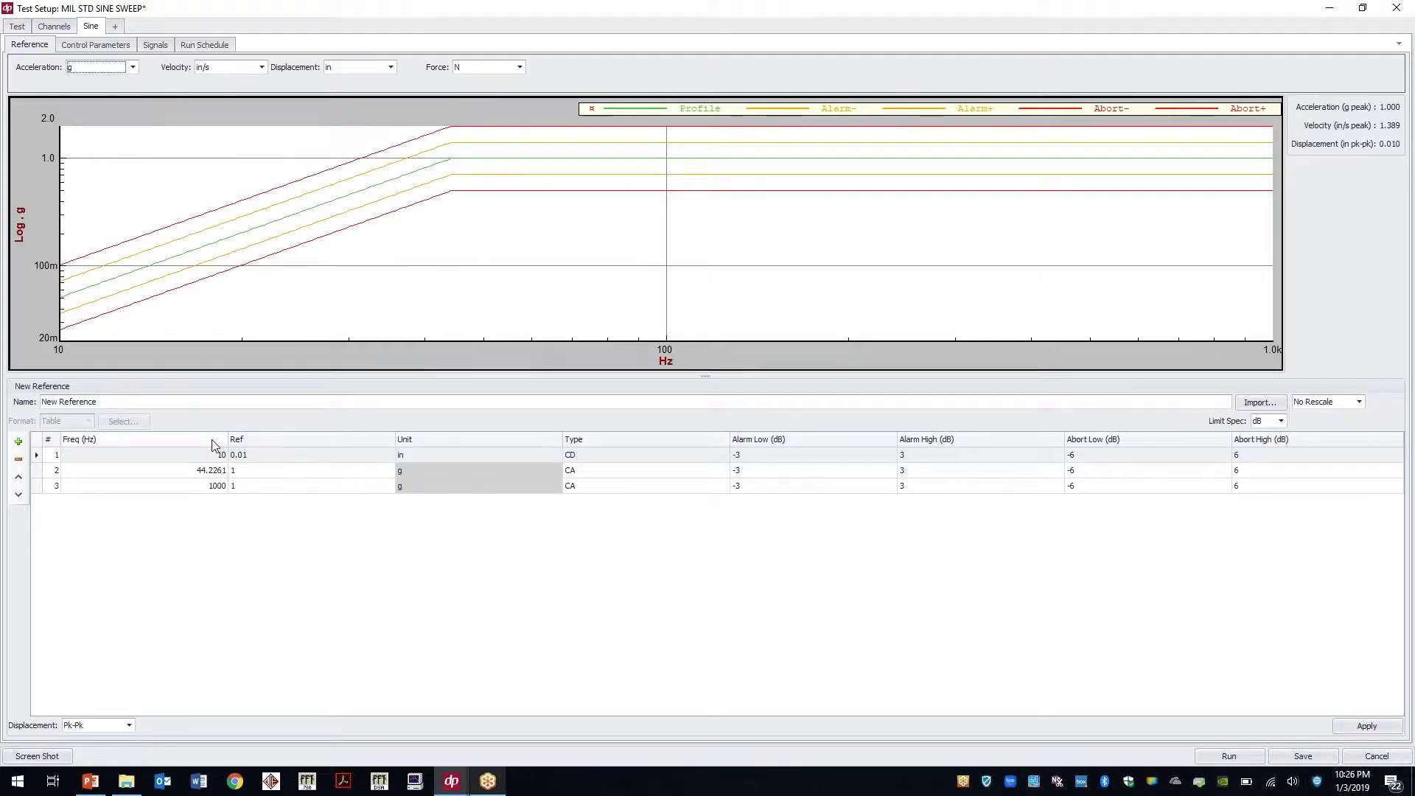
Step: Paste the five 5–500 Hz breakpoints and set their types to CD, VD, CD, VD, CD
right_click(212, 454)
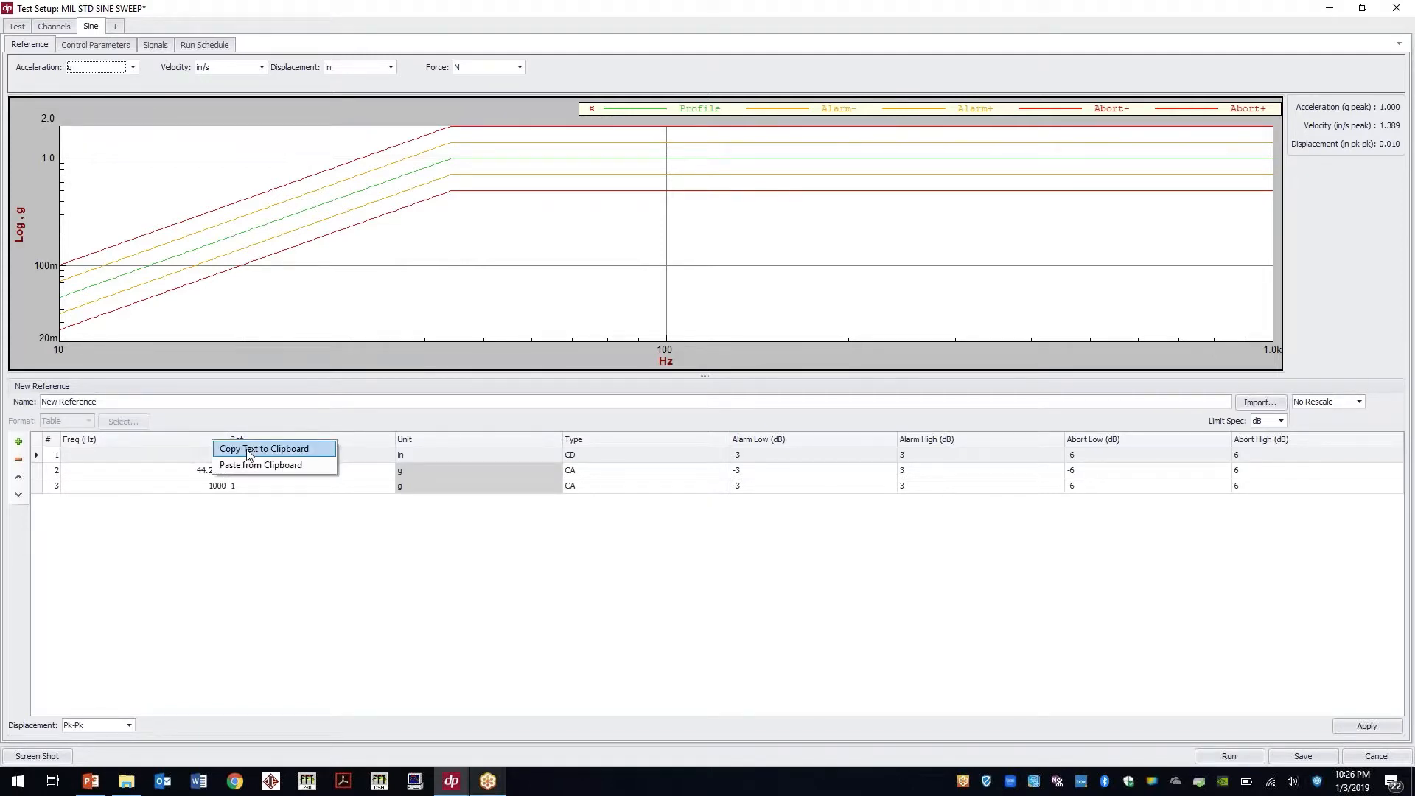
left_click(260, 465)
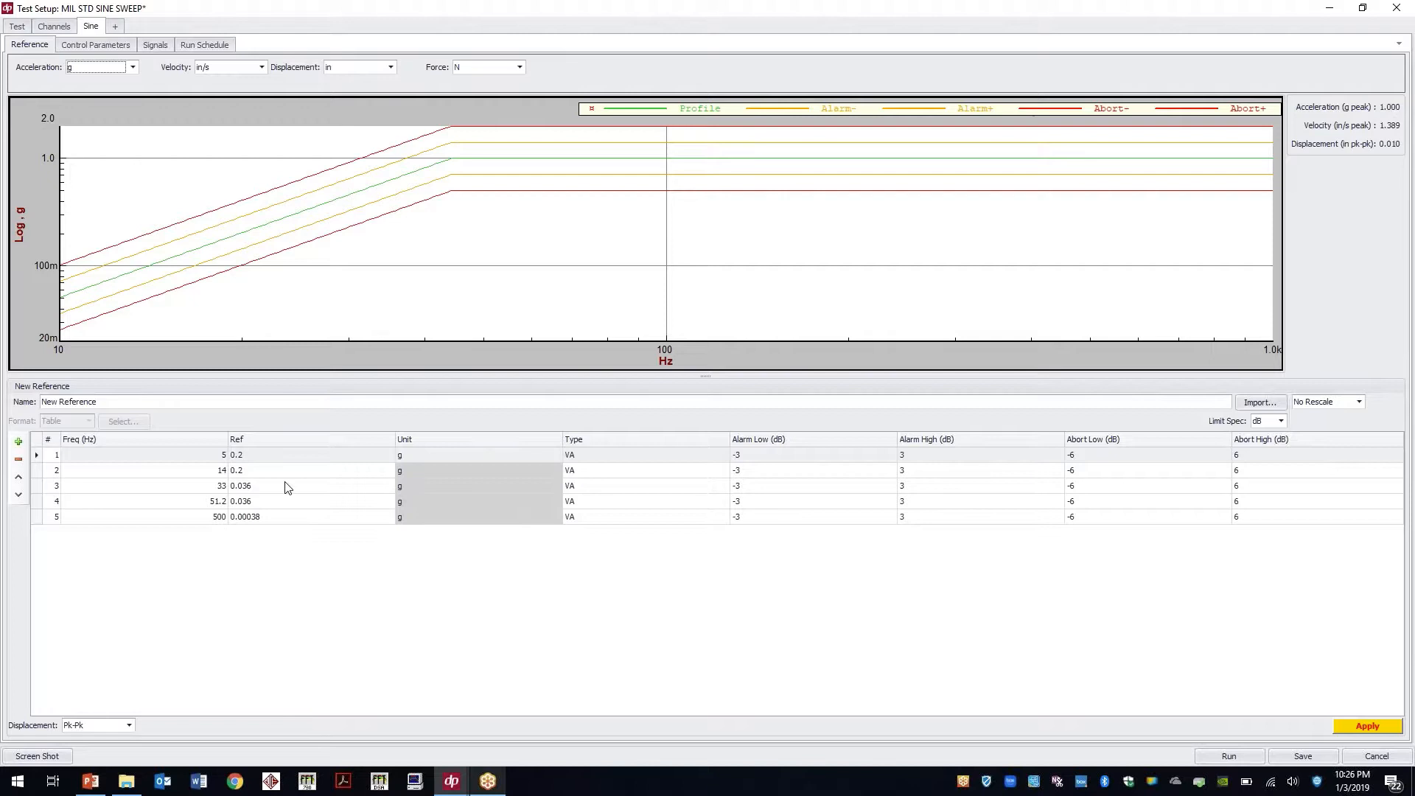
left_click(644, 454)
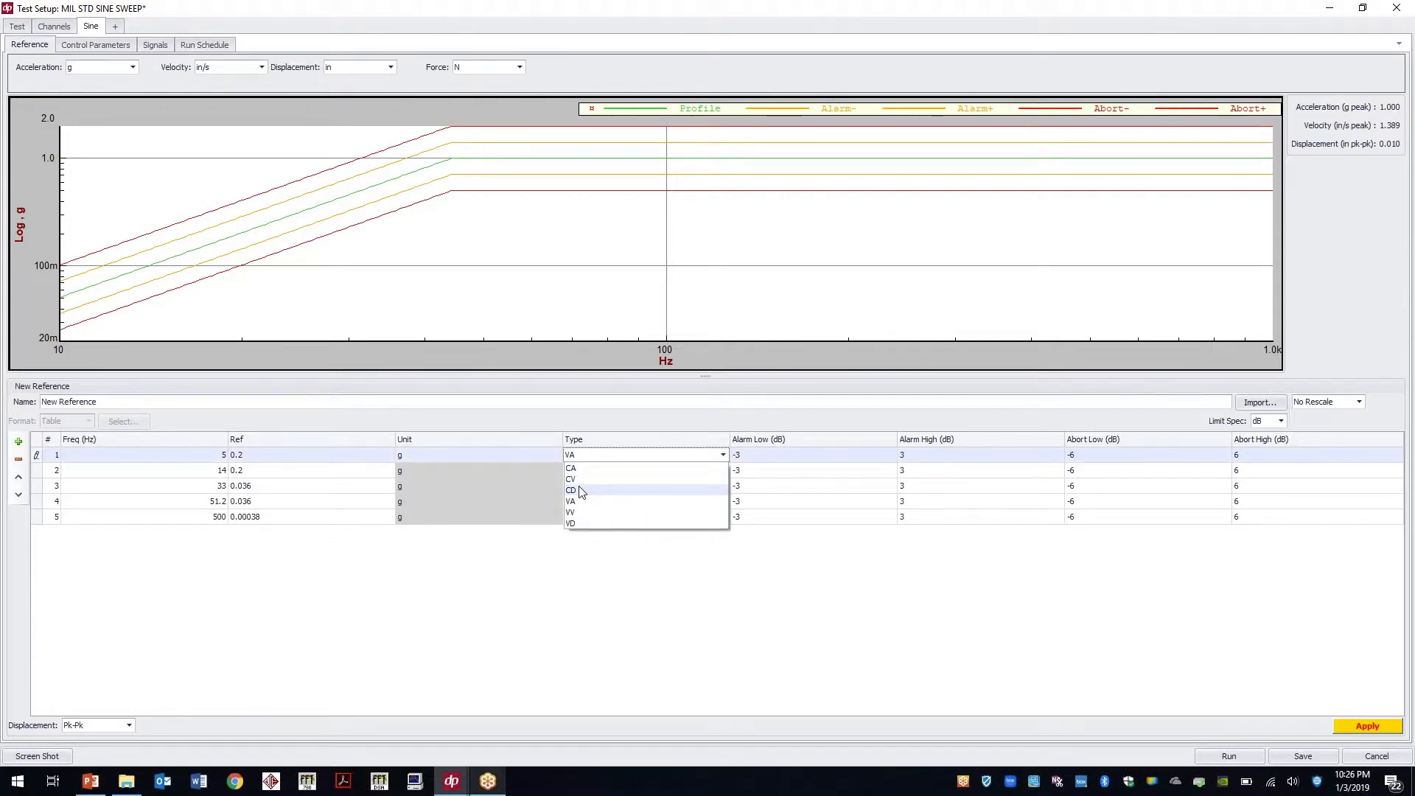
left_click(570, 490)
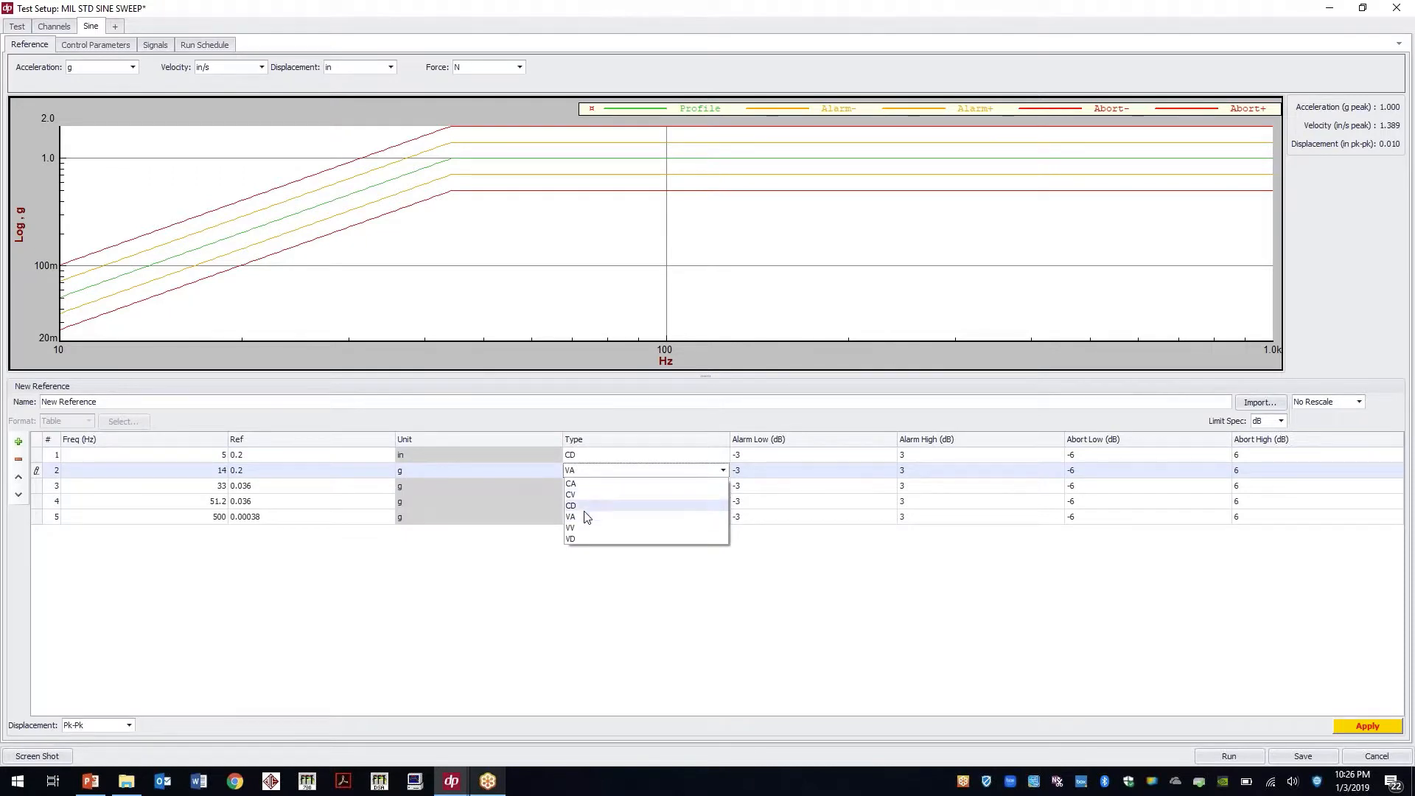
left_click(571, 539)
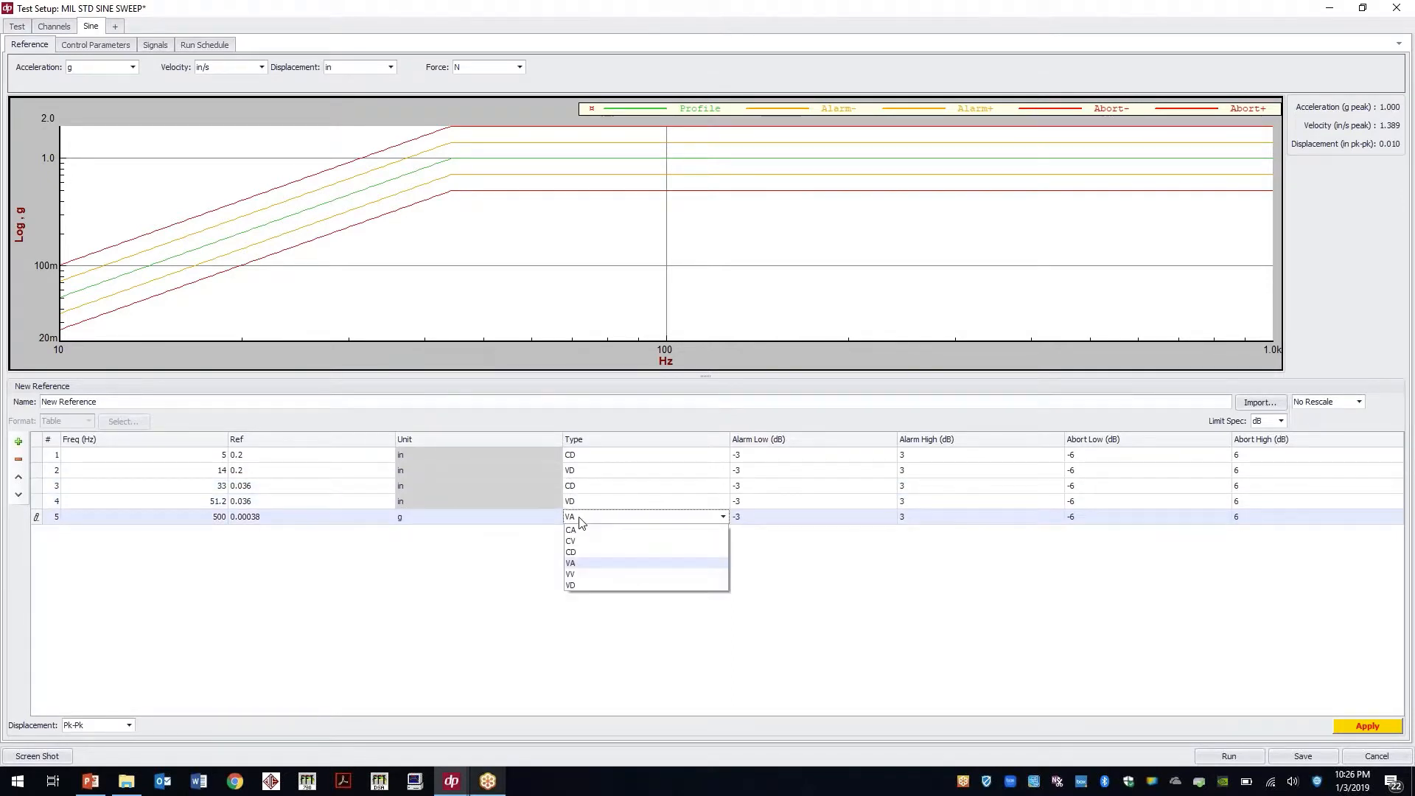
mouse_move(583, 552)
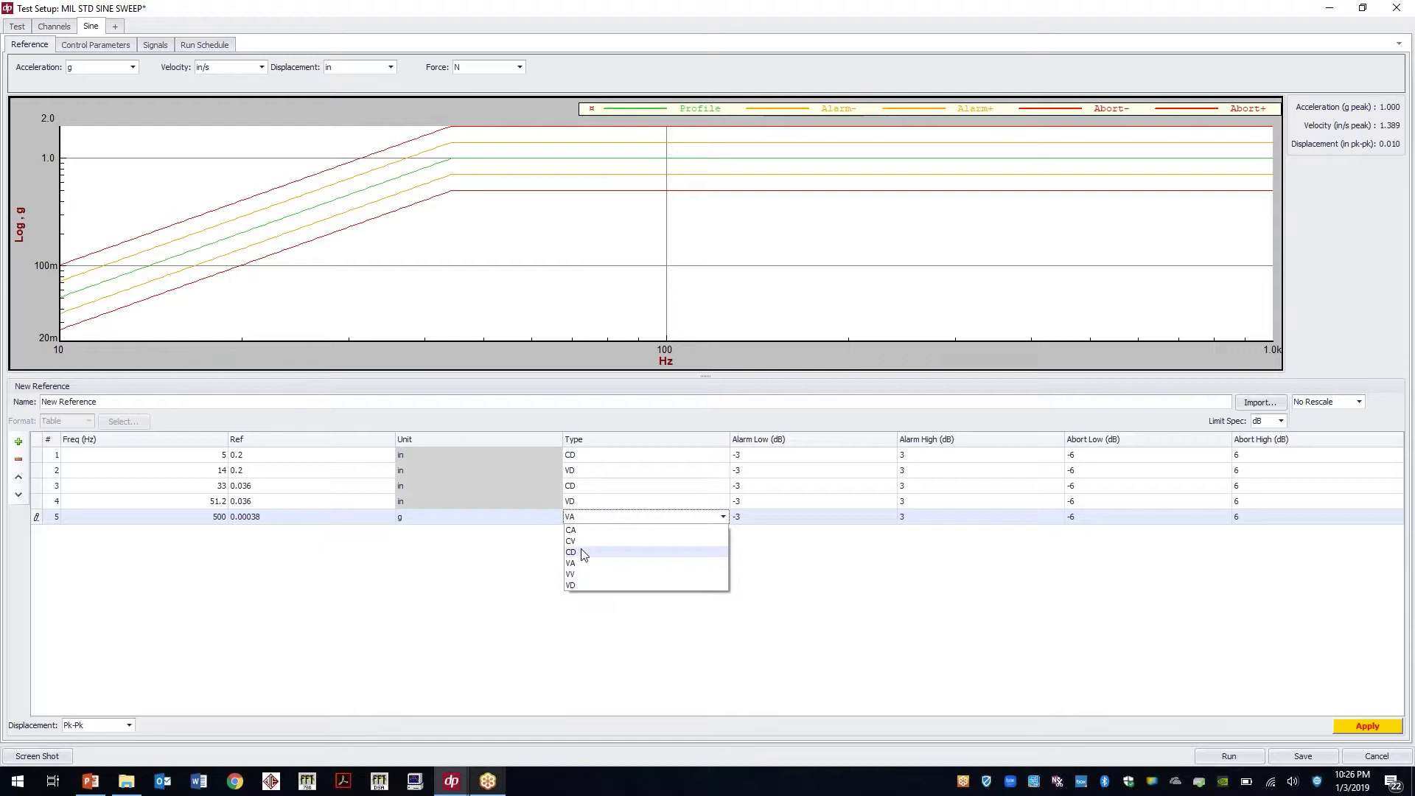
left_click(570, 551)
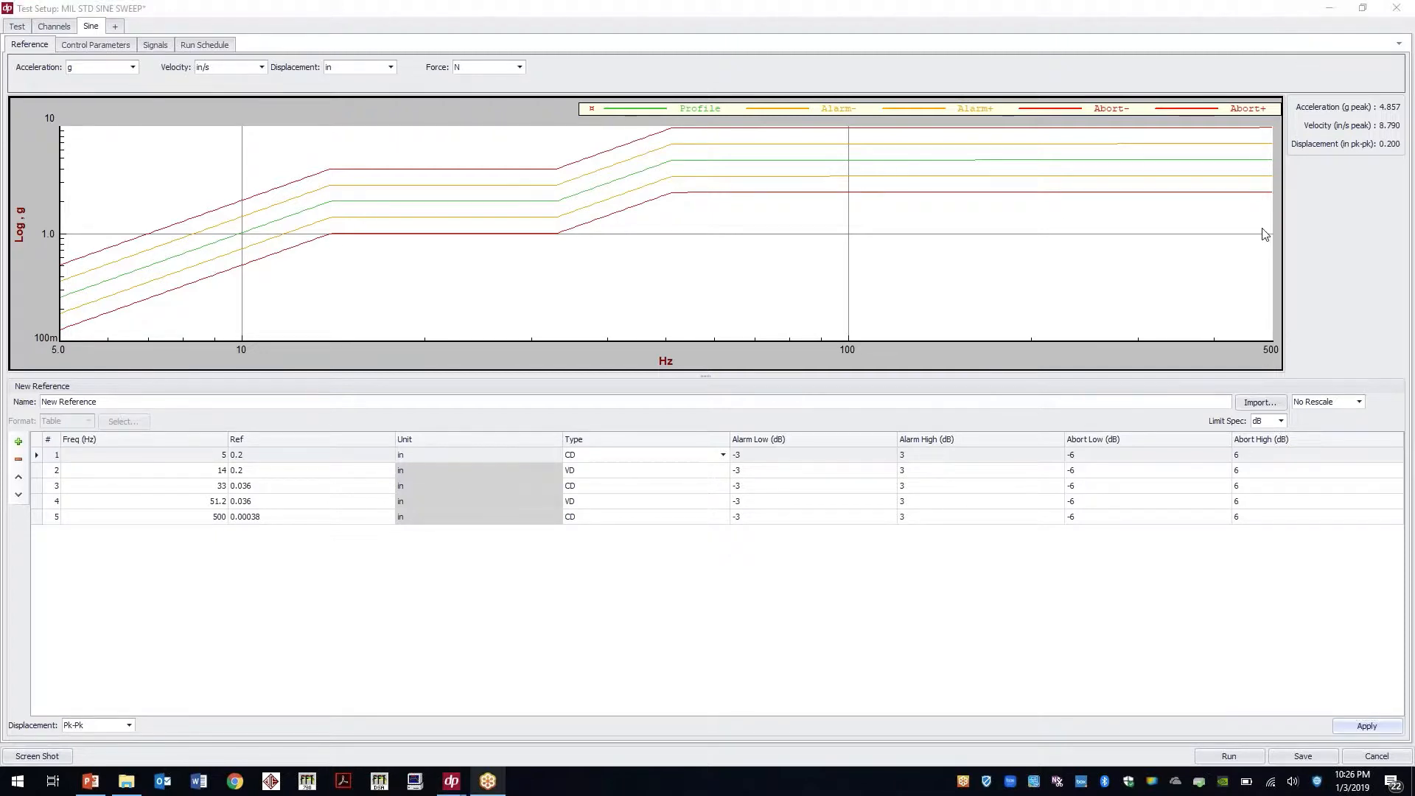
Step: Plot the reference profile as displacement and compare it with the MIL-STD-810 spec slide
right_click(665, 232)
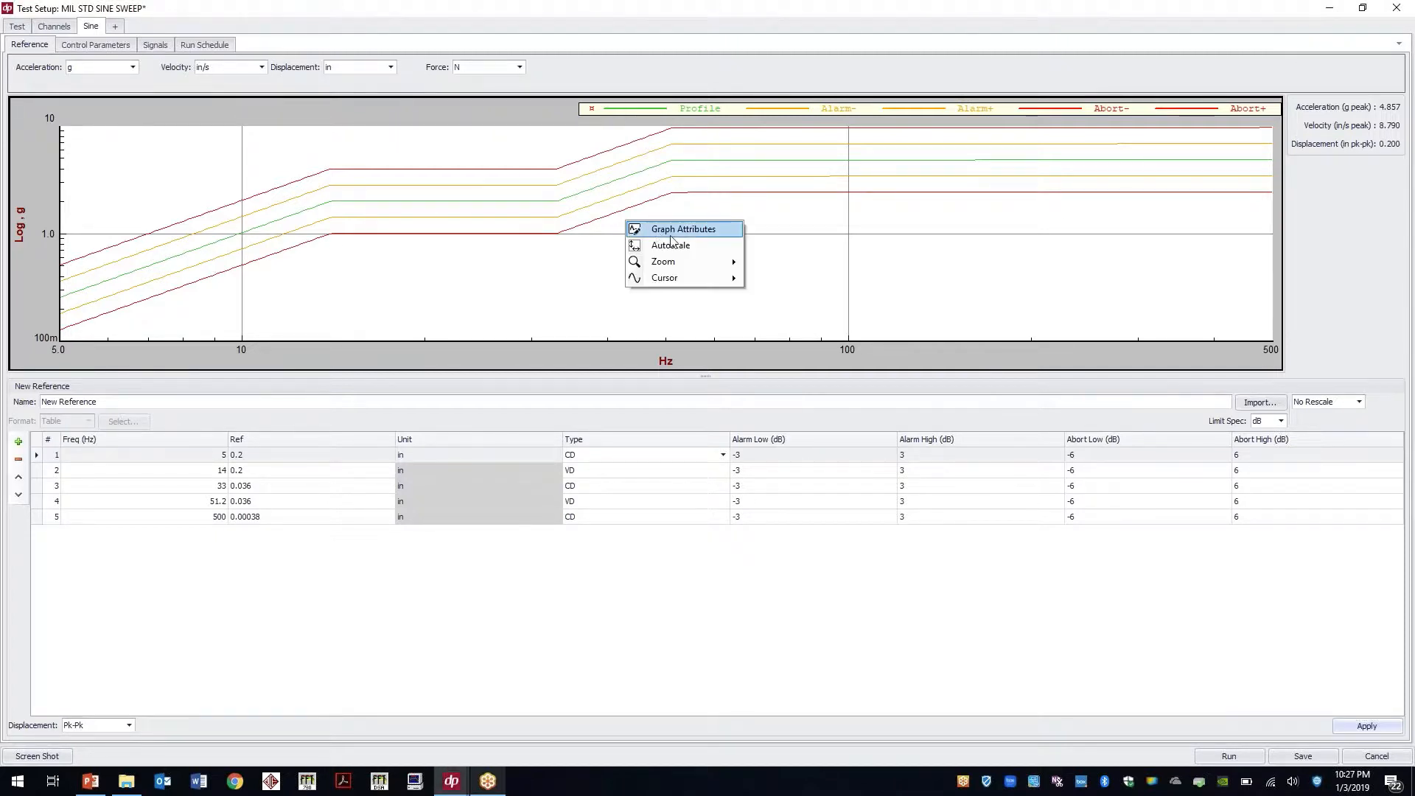
left_click(682, 228)
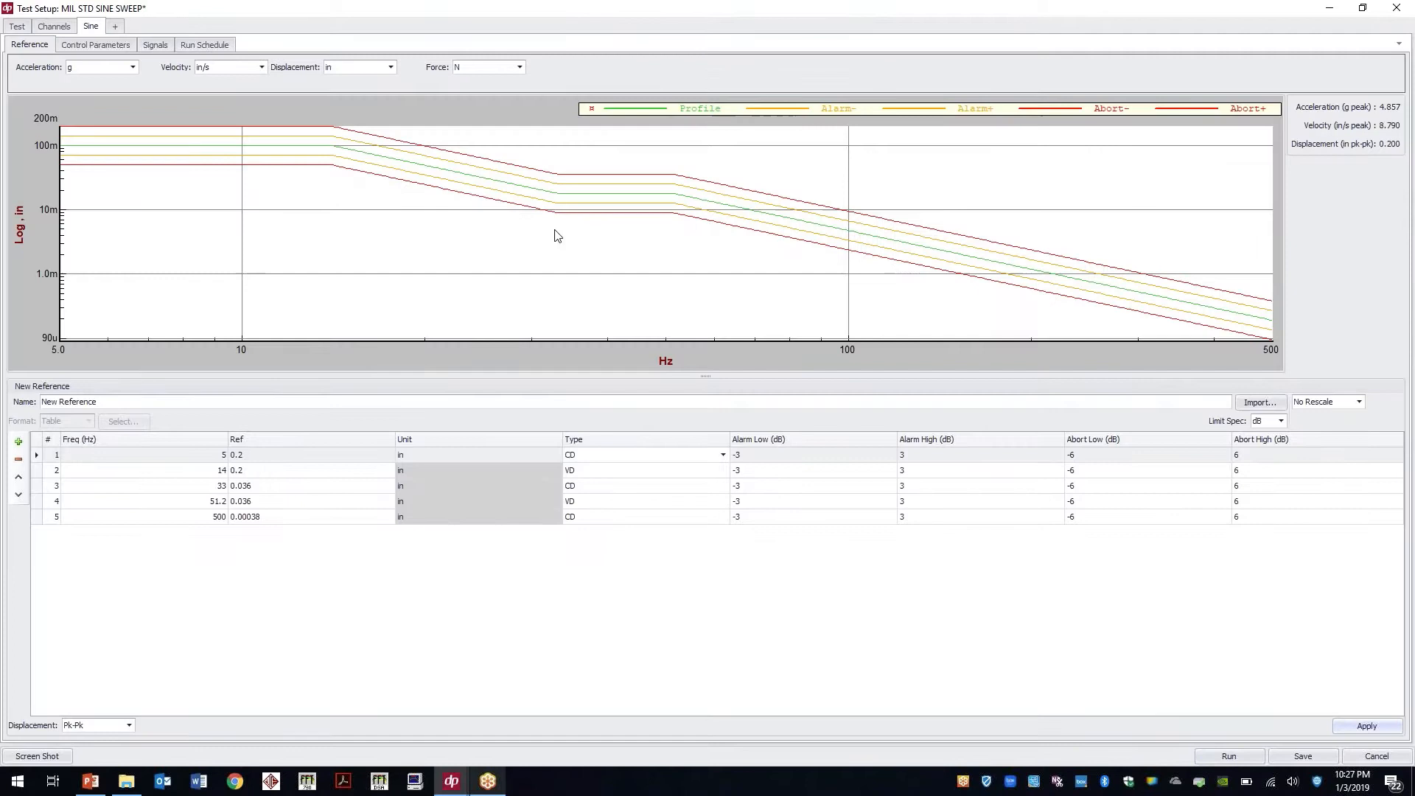
mouse_move(863, 241)
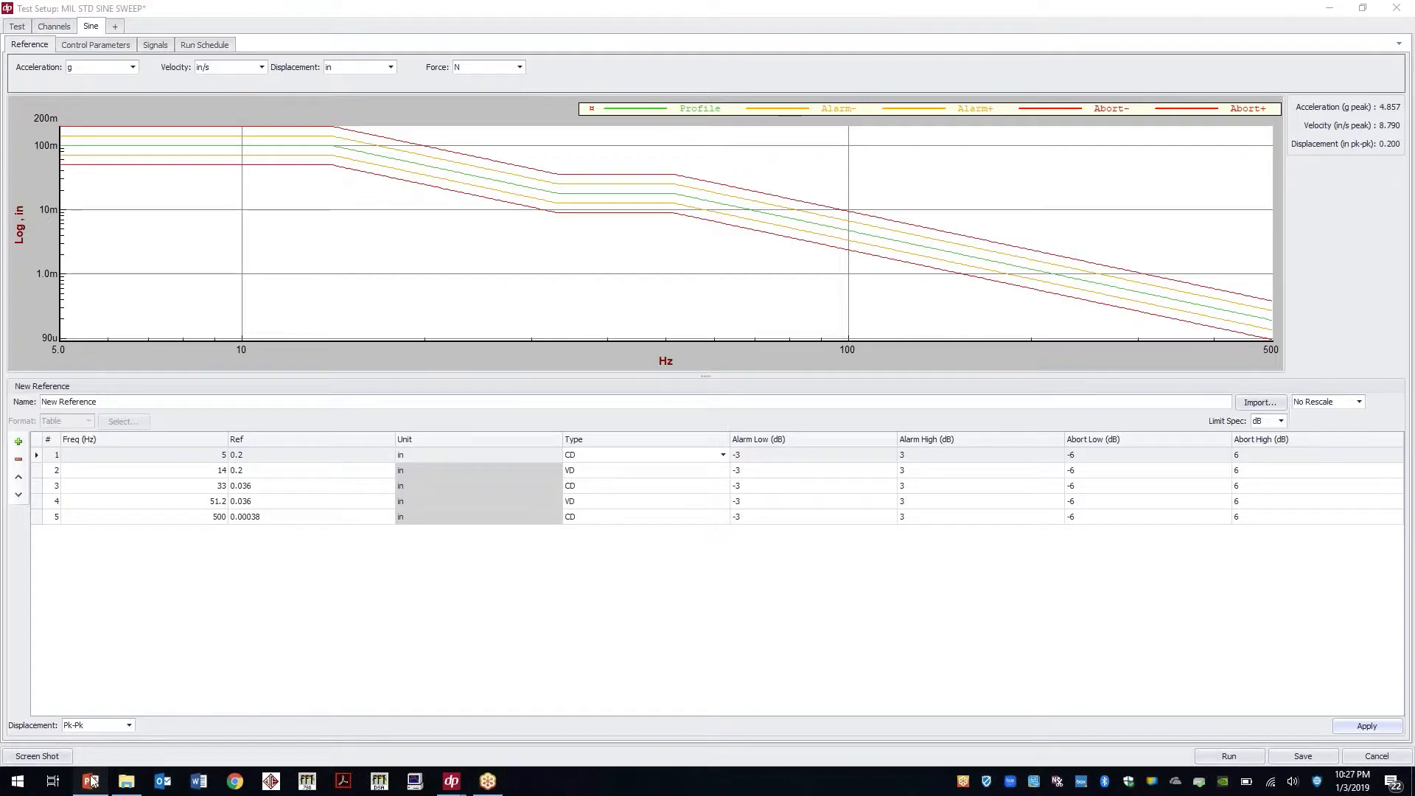
left_click(88, 780)
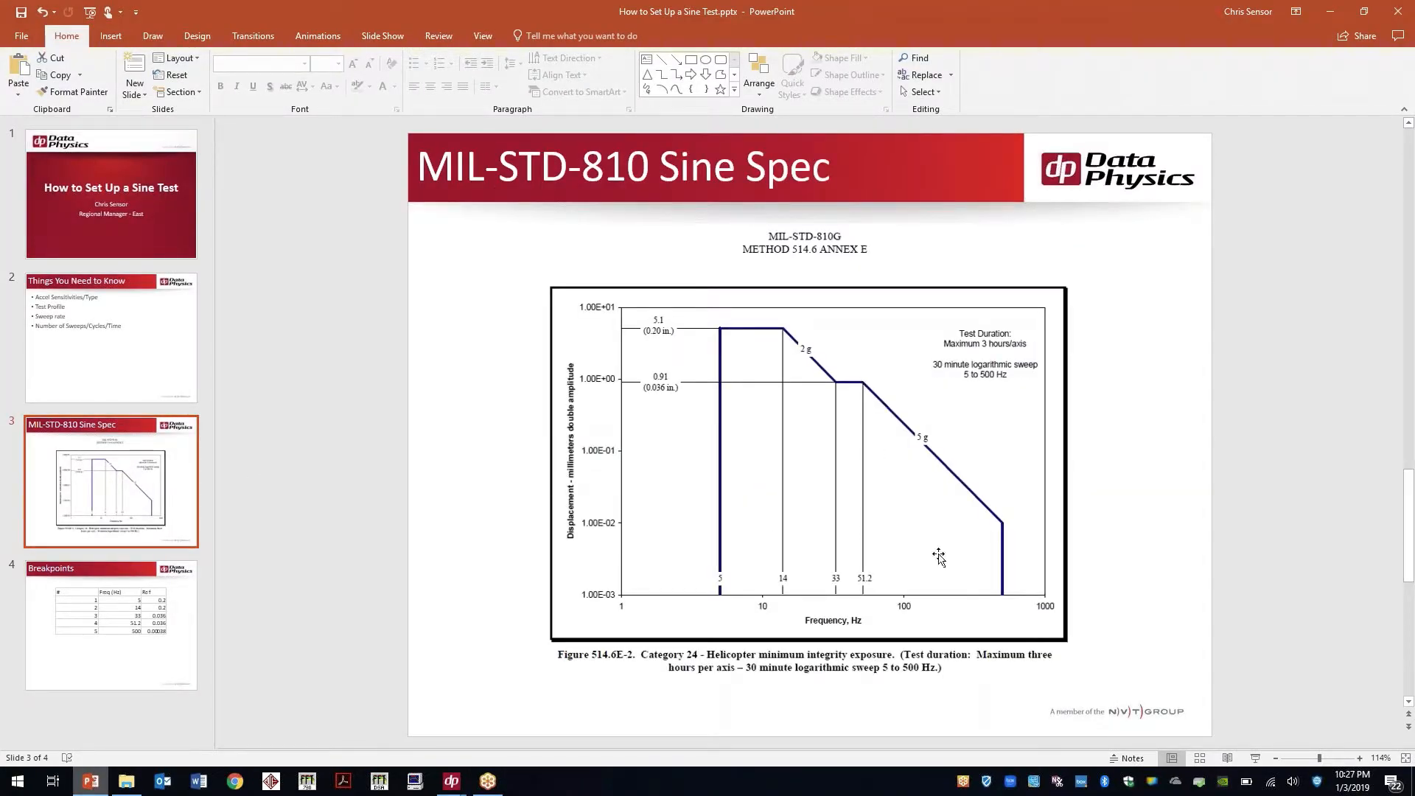
mouse_move(1049, 634)
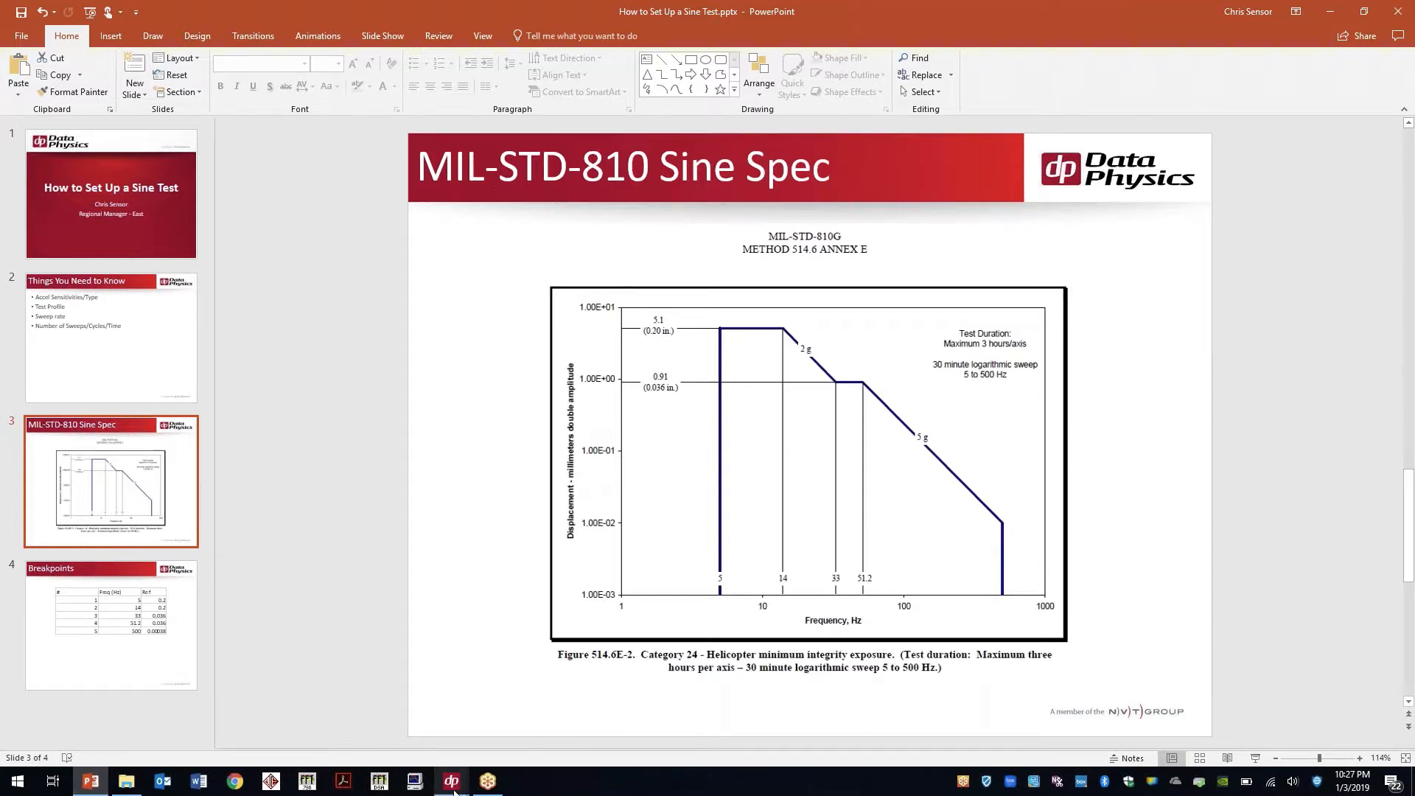
right_click(840, 244)
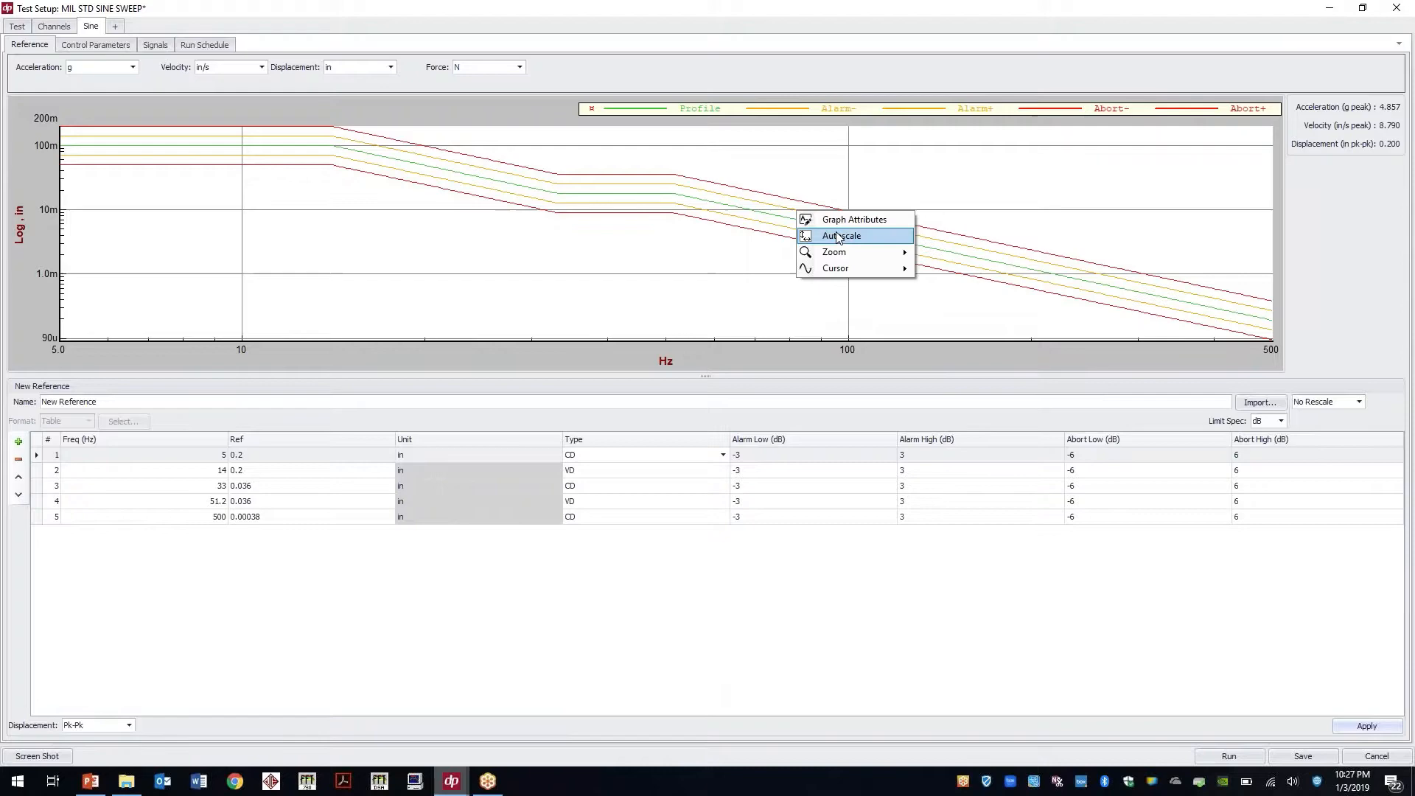
Step: Show the profile in acceleration again and add a single cursor readout to the plot
left_click(852, 220)
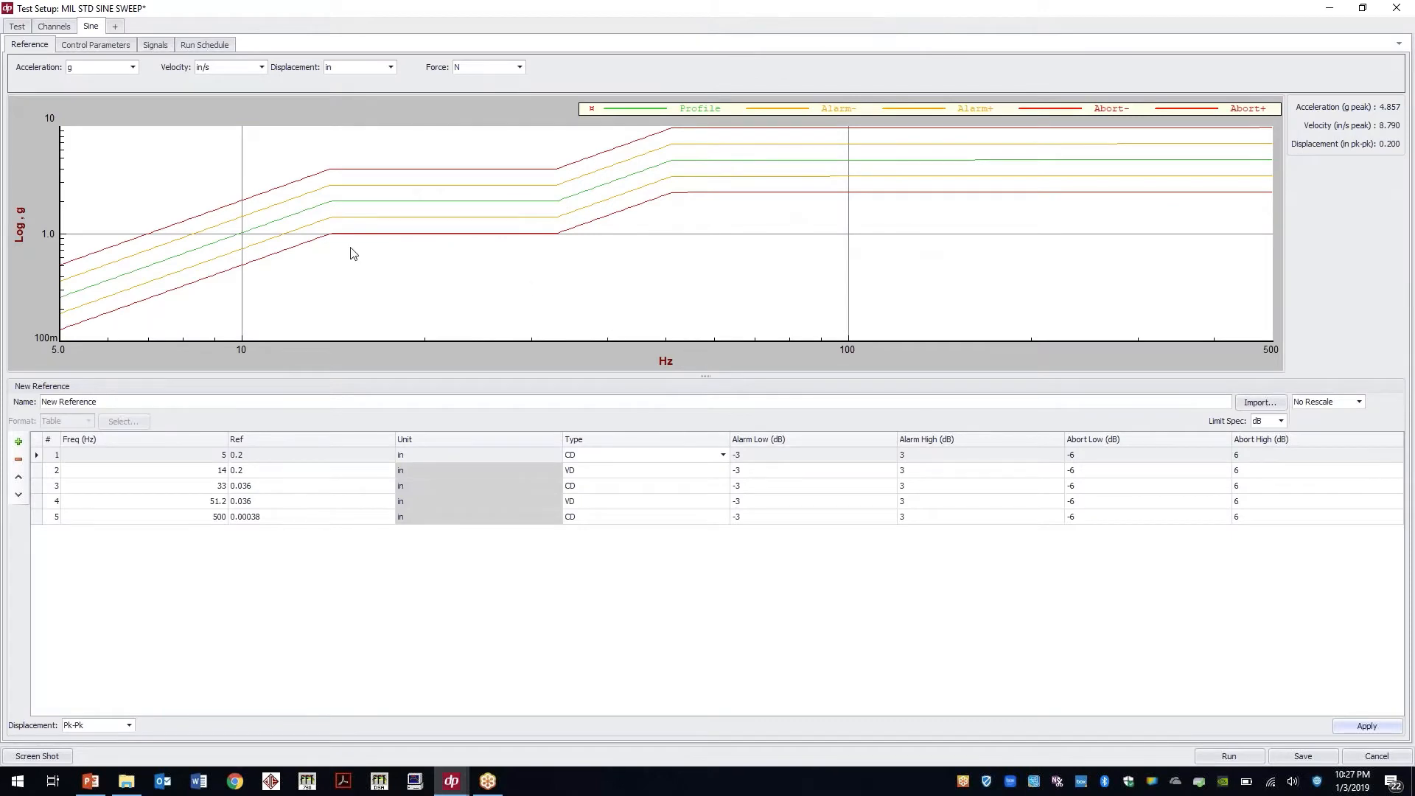
right_click(353, 253)
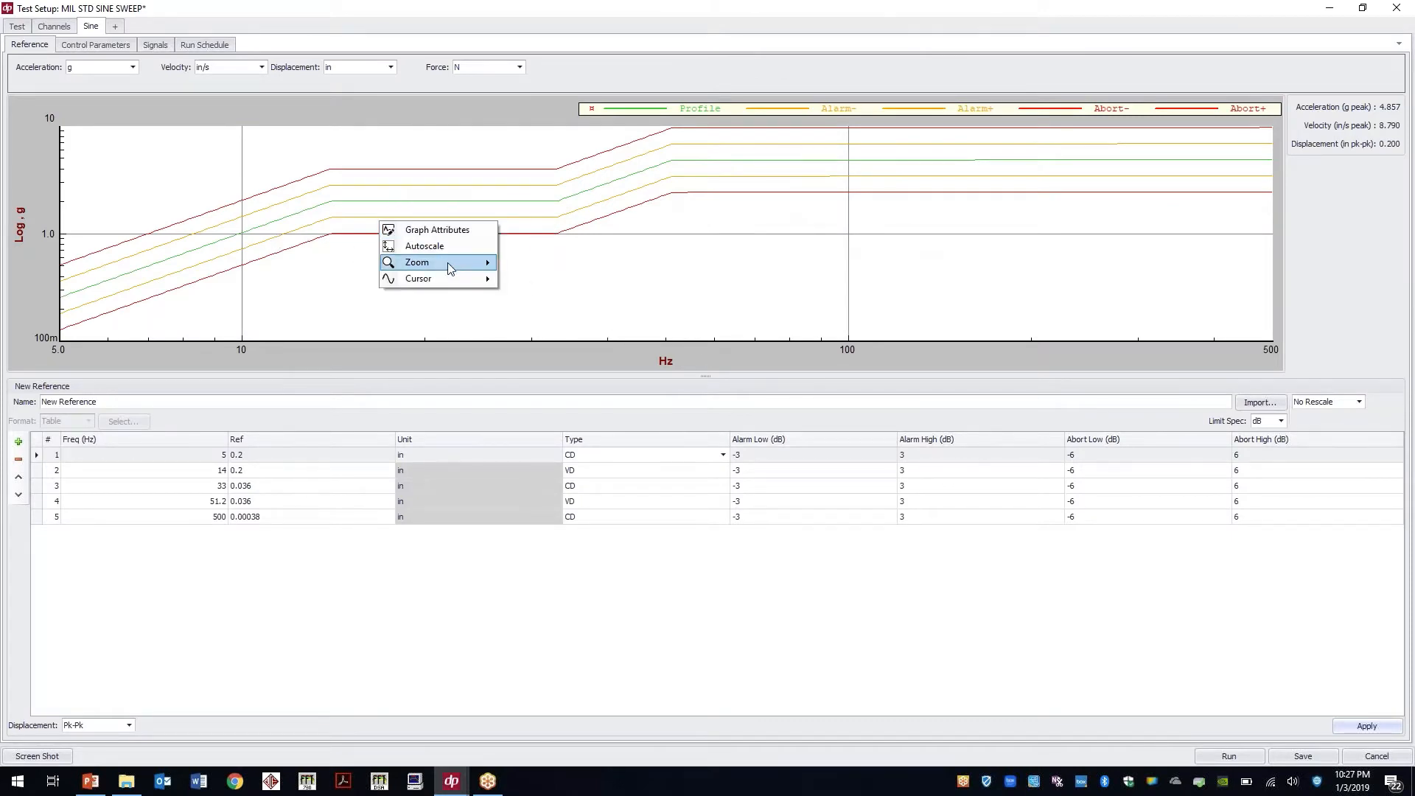
mouse_move(418, 278)
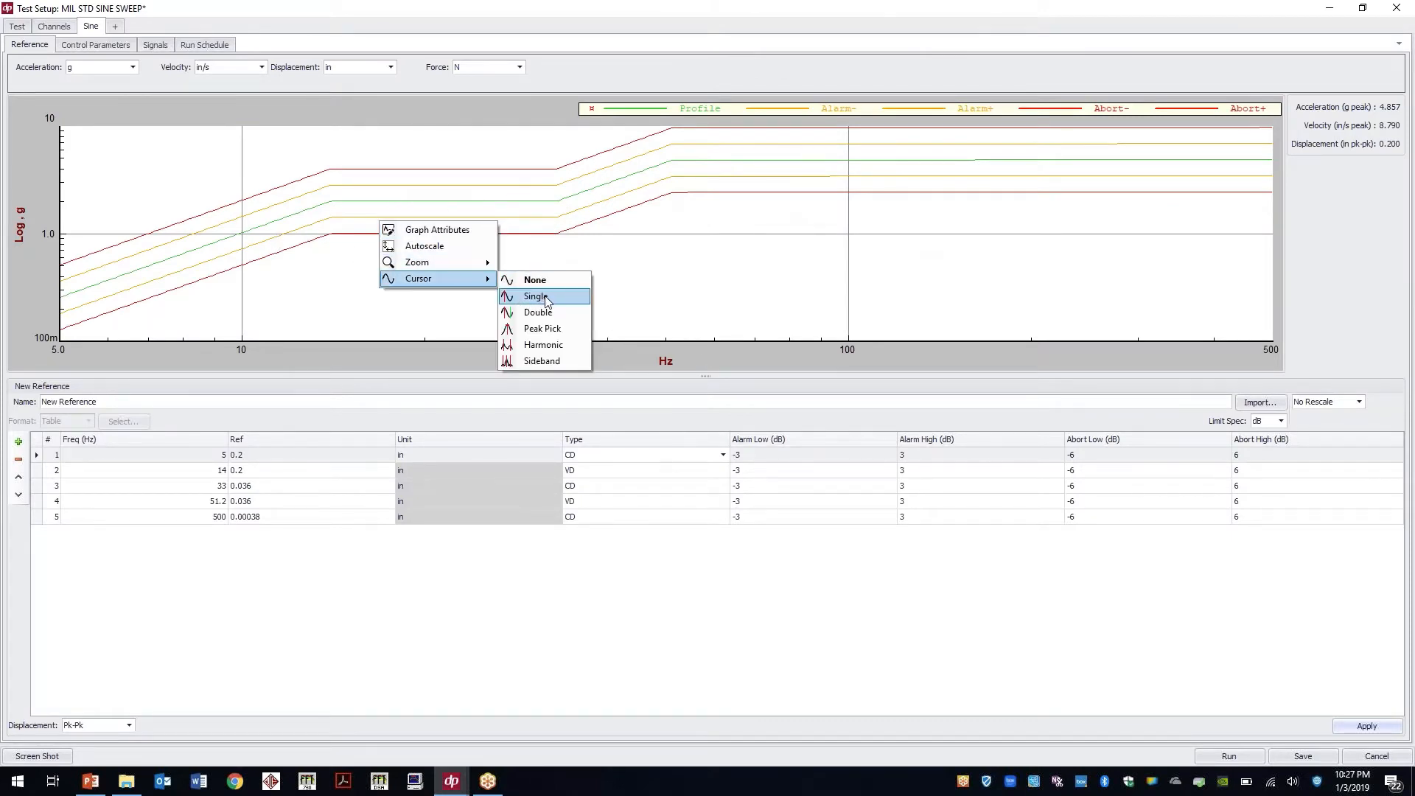
left_click(535, 296)
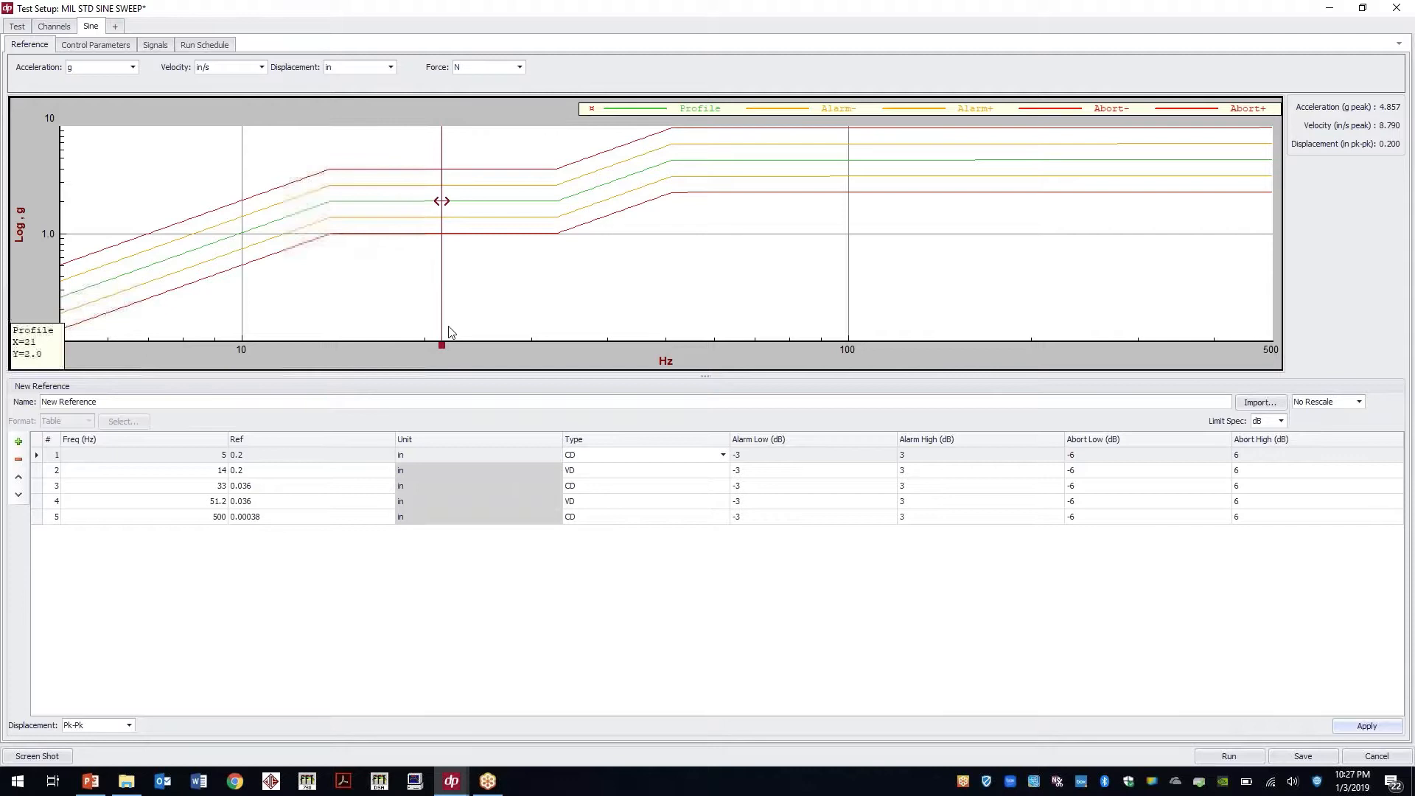
Step: Read profile levels at the 51 Hz breakpoint and near 392 Hz, about 4.9 g
left_click_drag(442, 344, 716, 344)
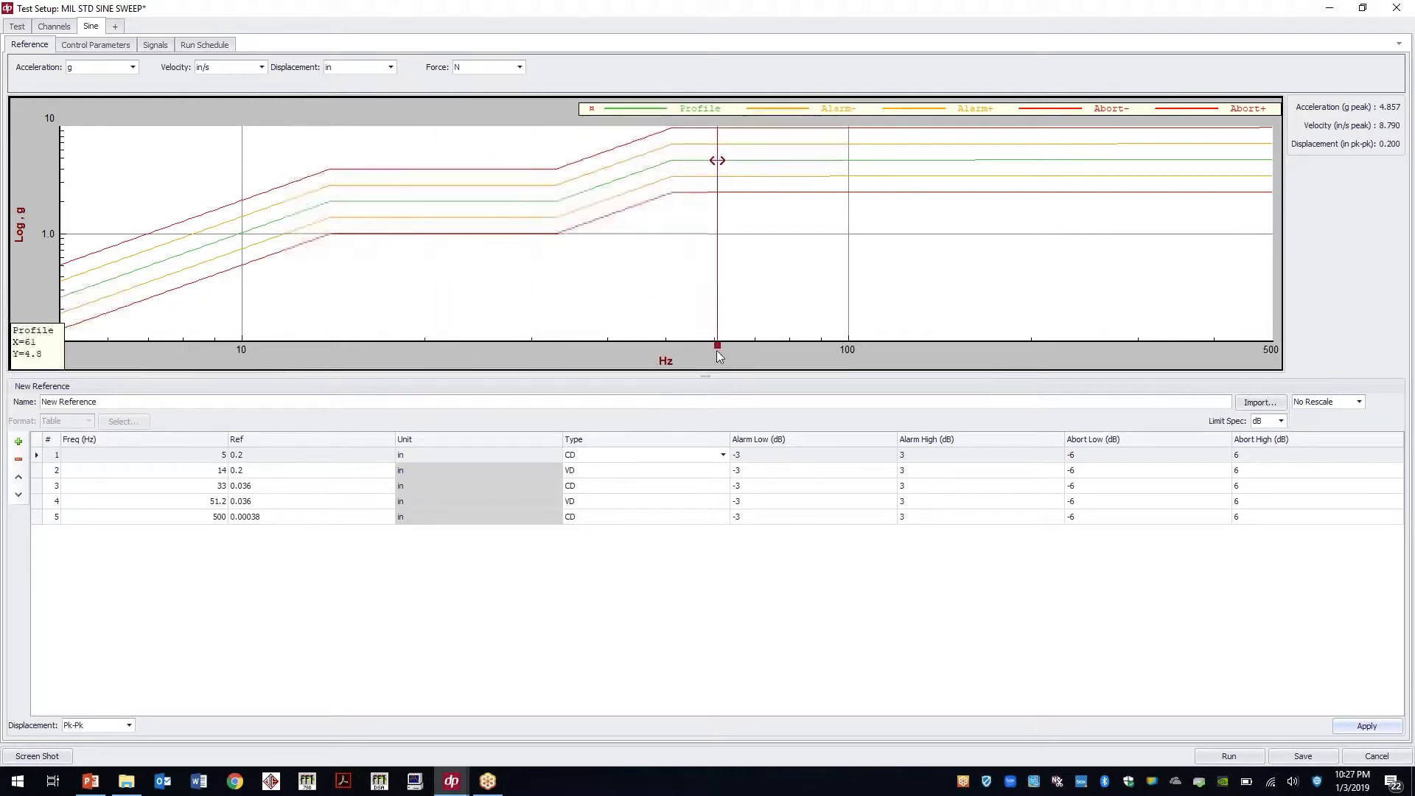
left_click_drag(717, 345, 673, 346)
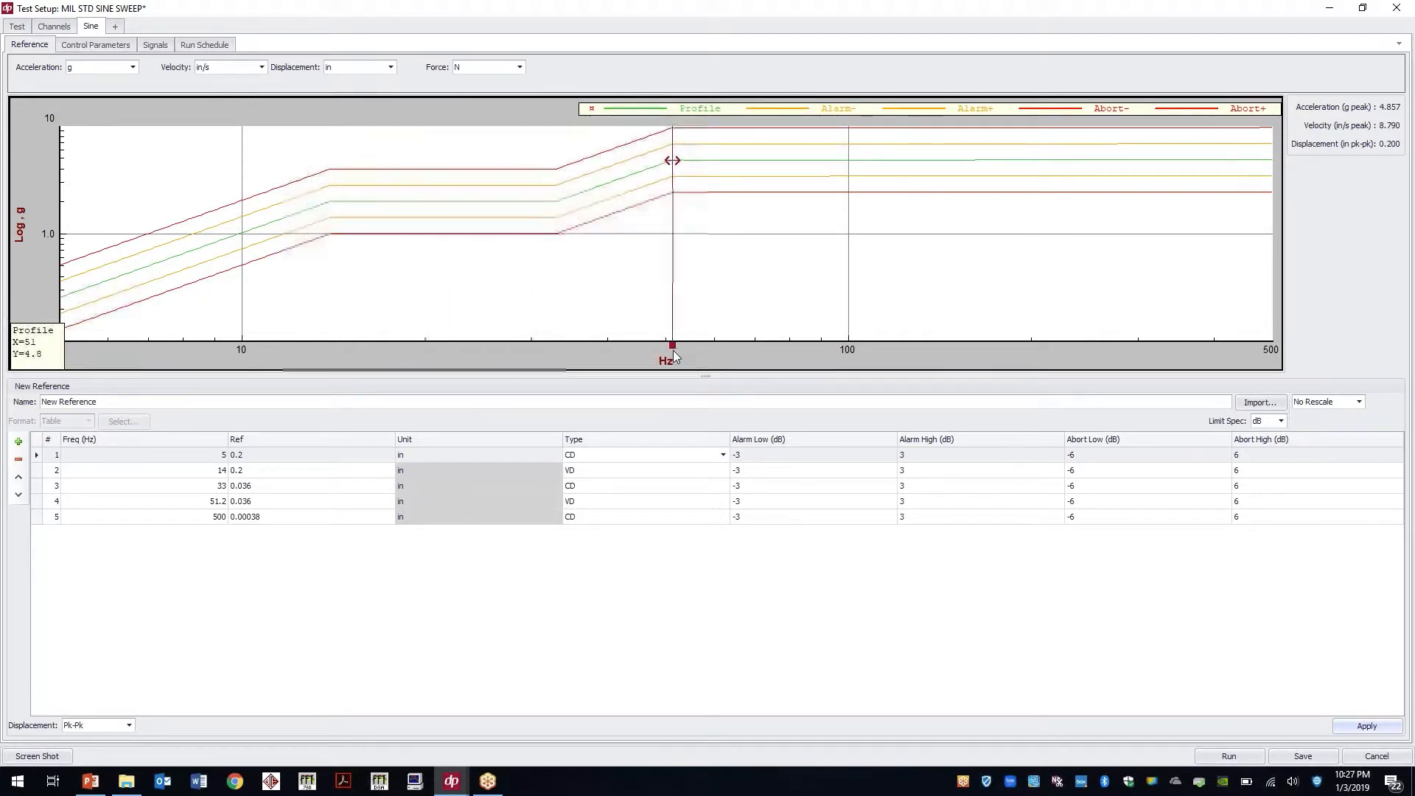
left_click_drag(672, 347, 833, 347)
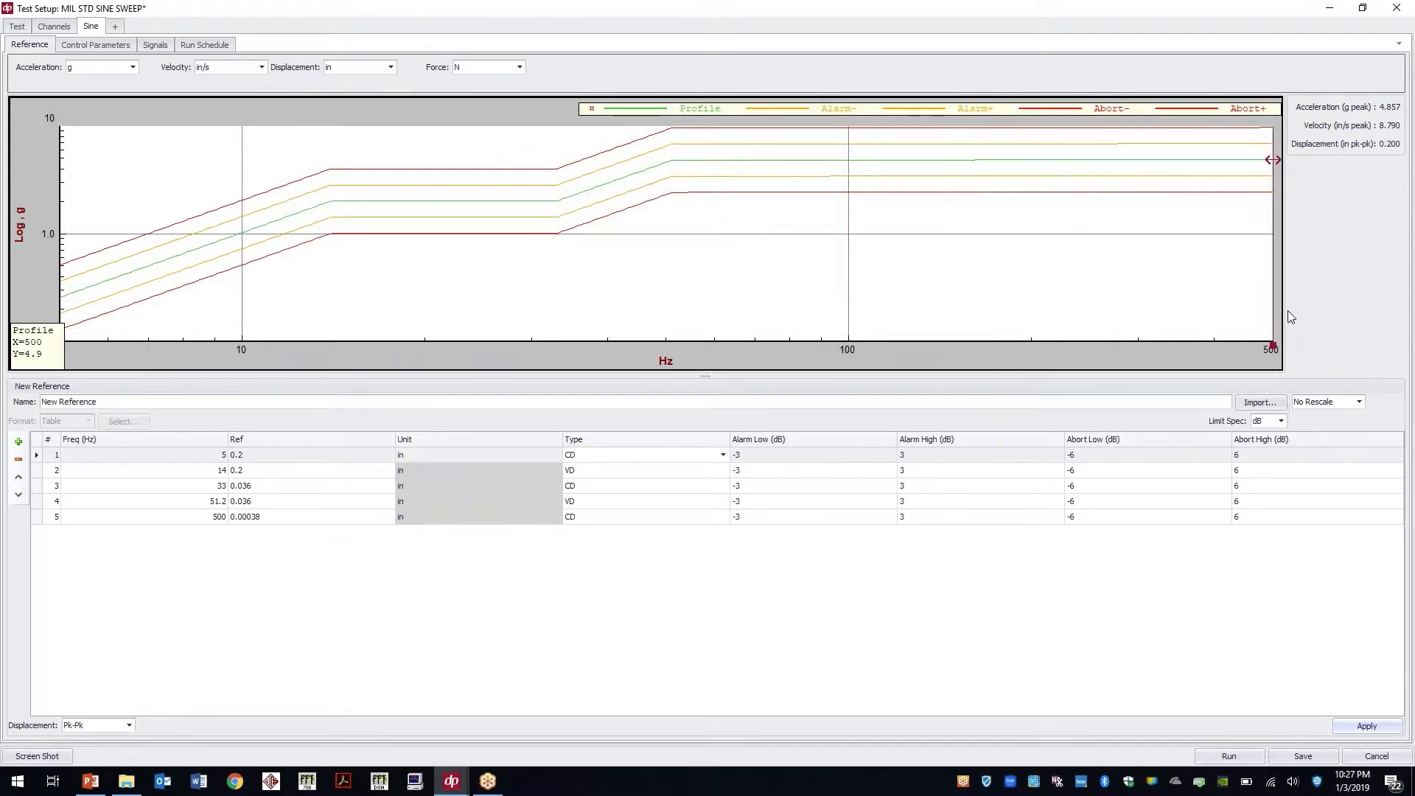
left_click_drag(1271, 160, 1209, 160)
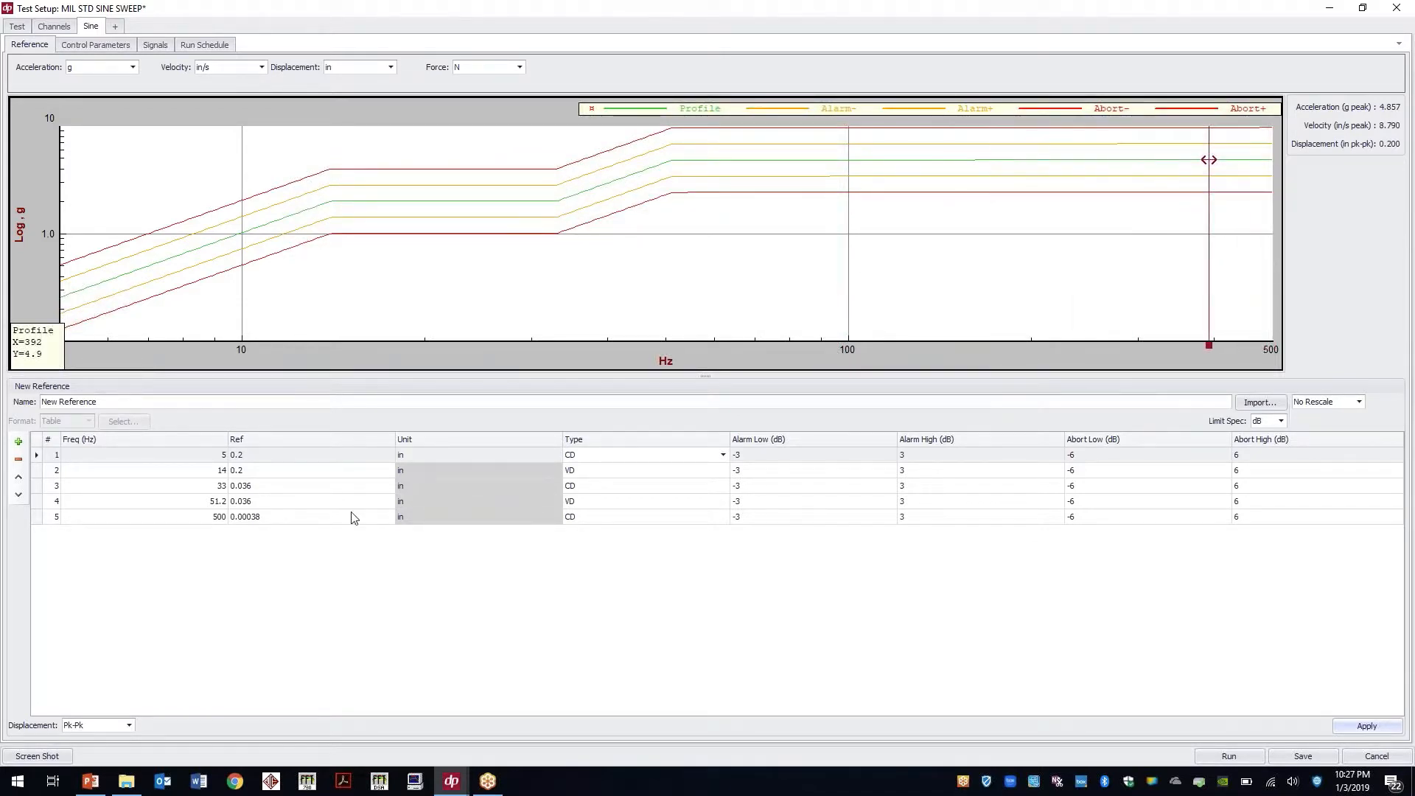
mouse_move(89, 780)
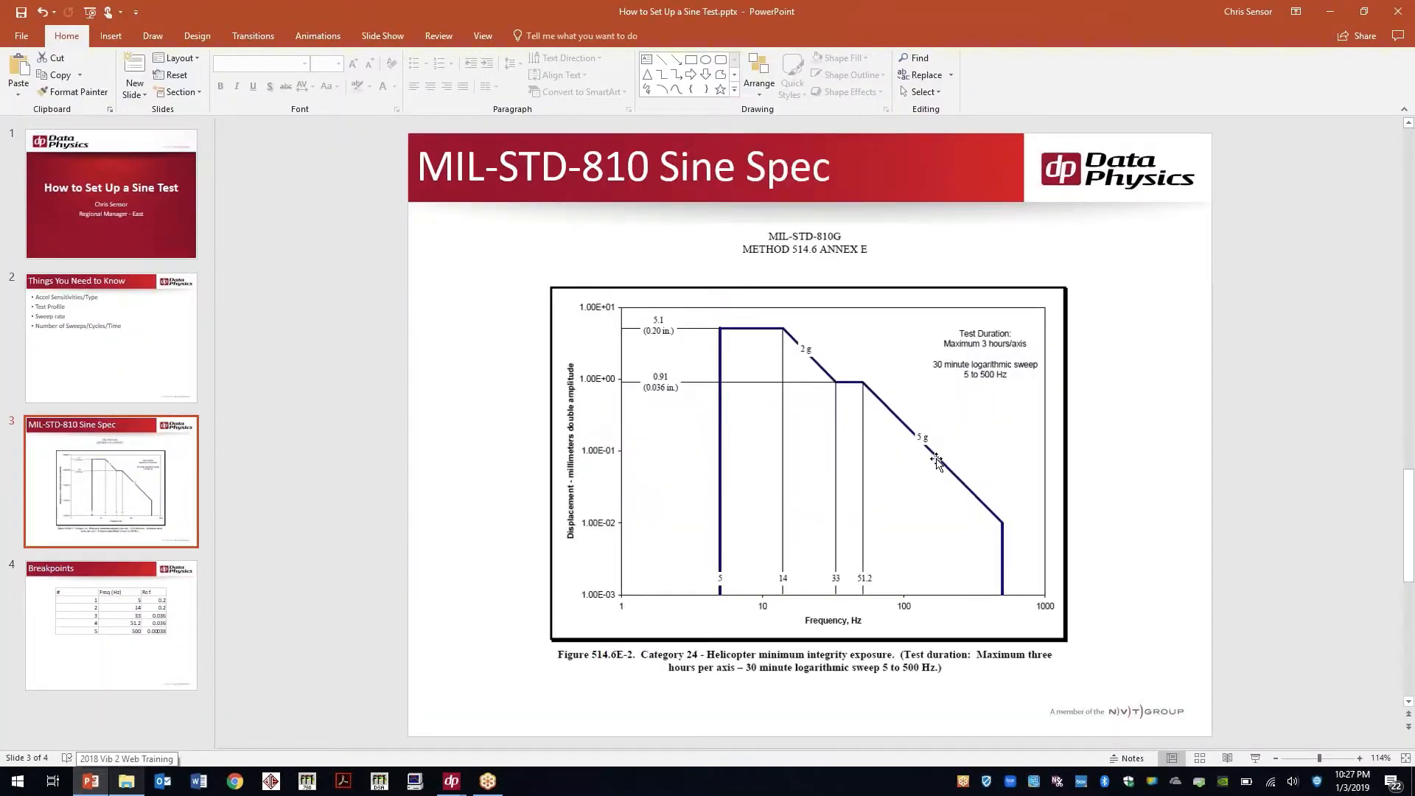
mouse_move(803, 350)
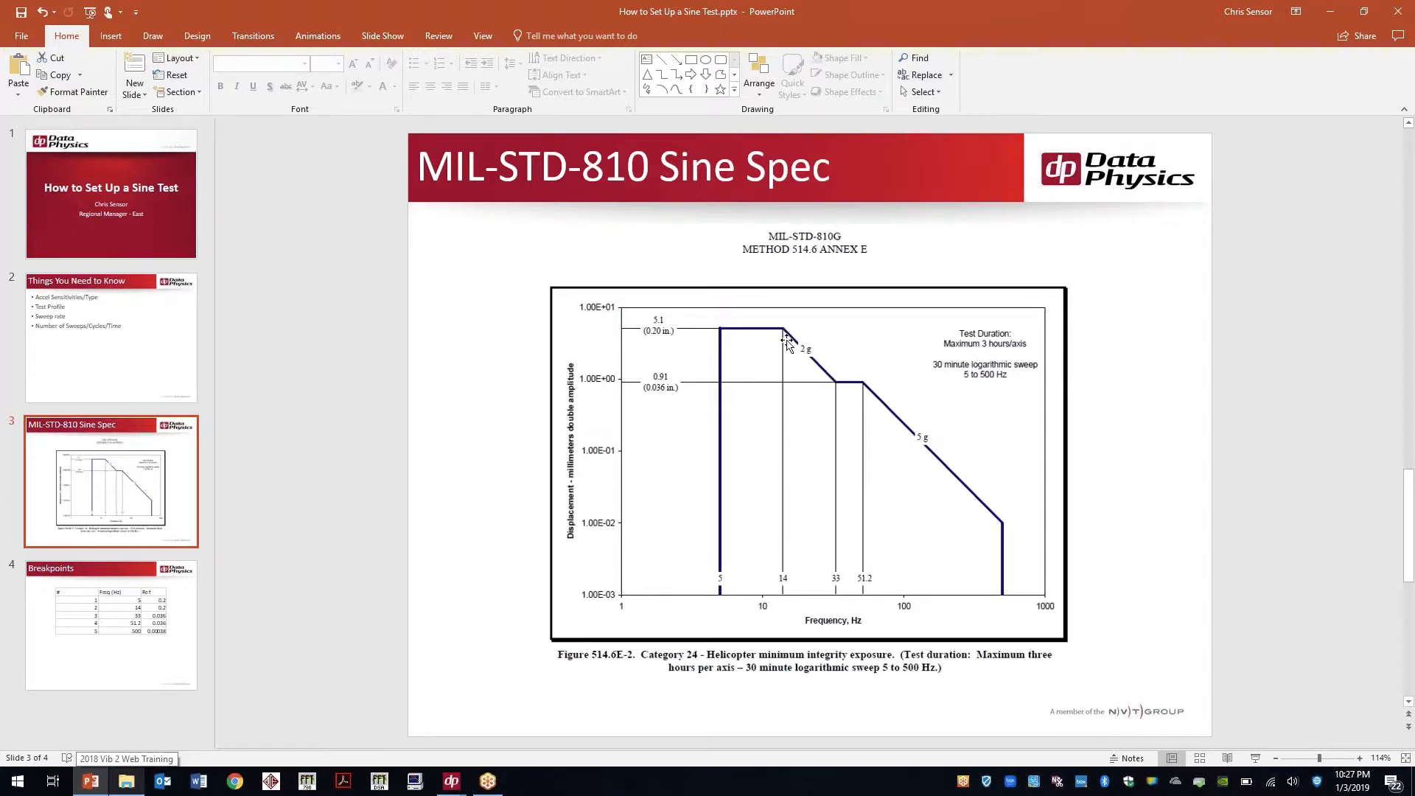
mouse_move(792, 352)
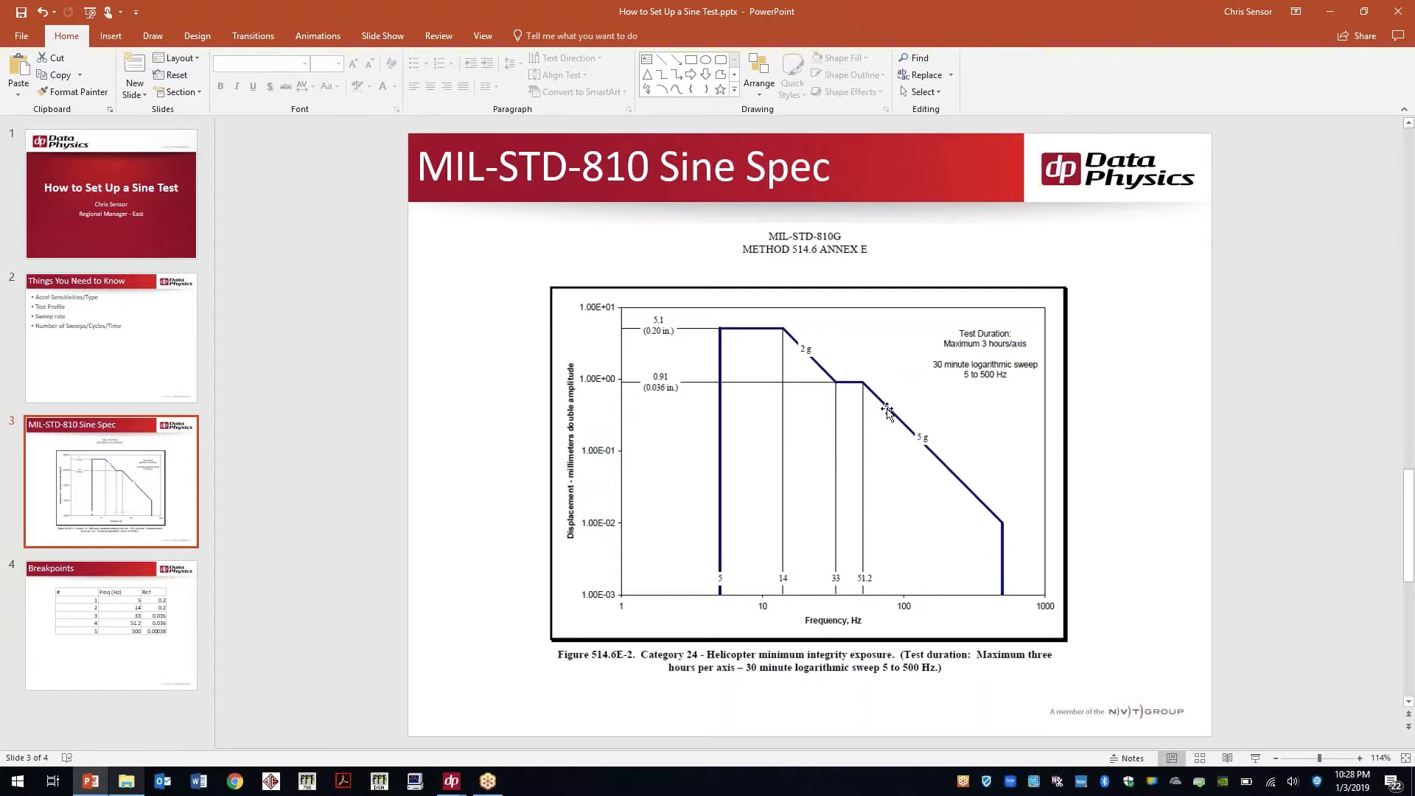
mouse_move(925, 427)
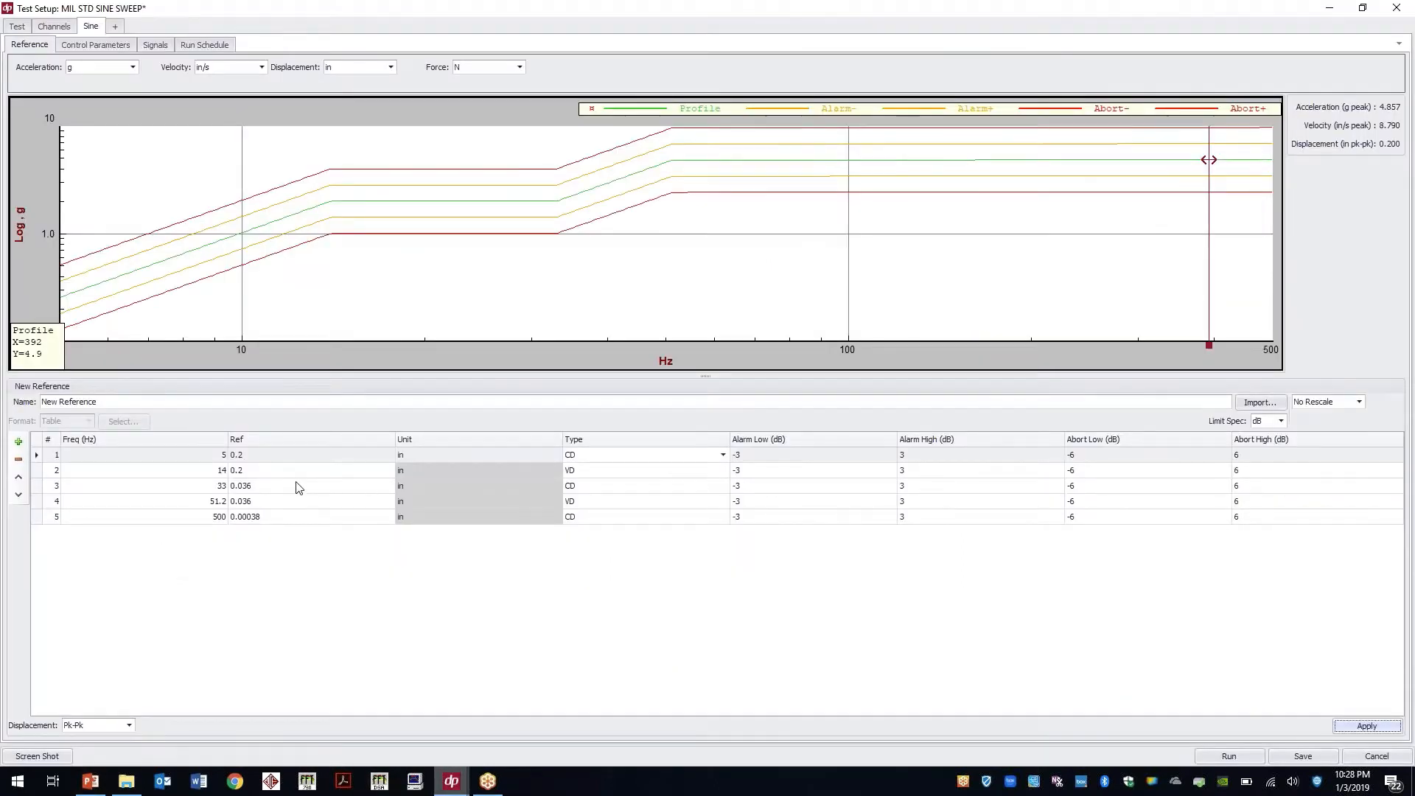
Step: Set the 14 Hz breakpoint to 2 g and make the 51.2 and 500 Hz breakpoints constant acceleration, then apply
double_click(236, 469)
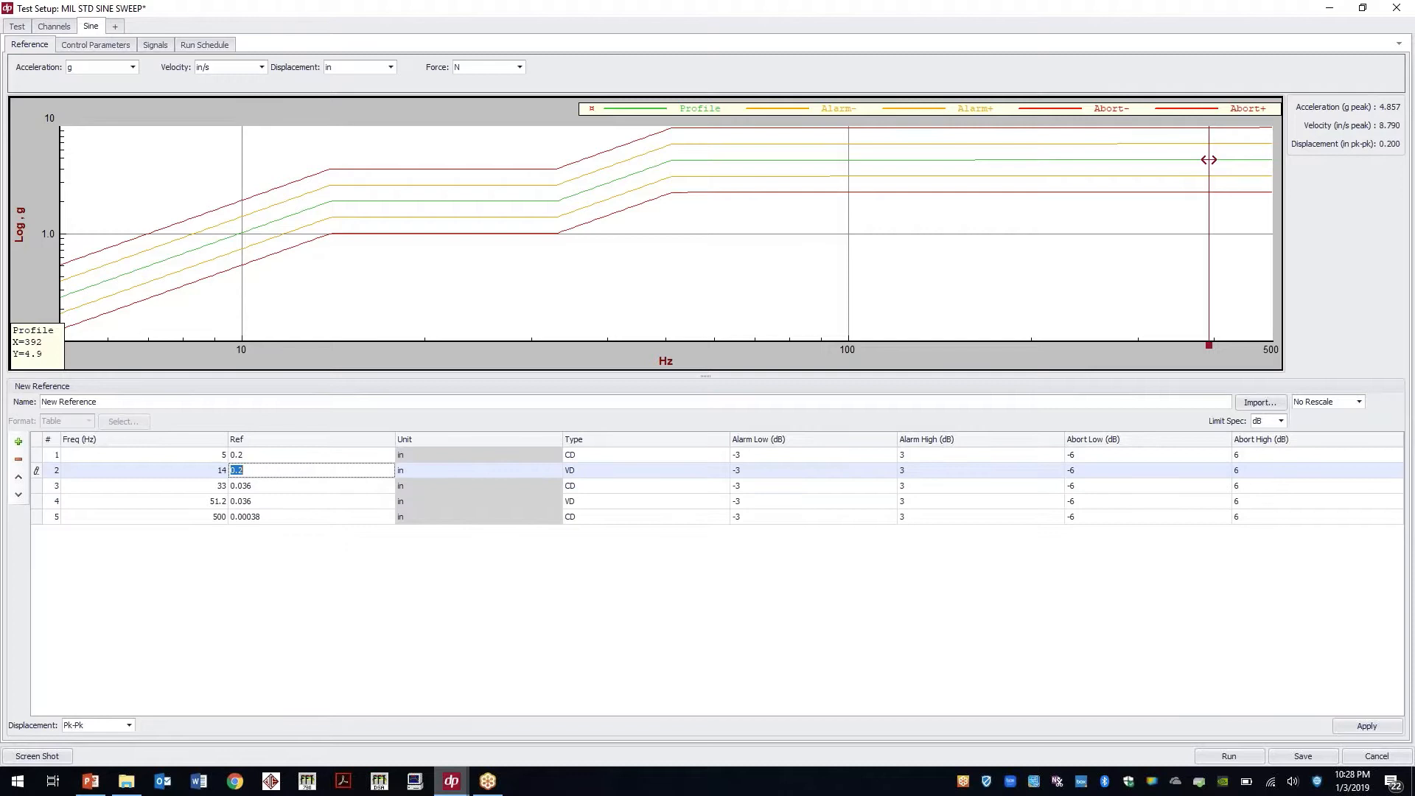
type("2")
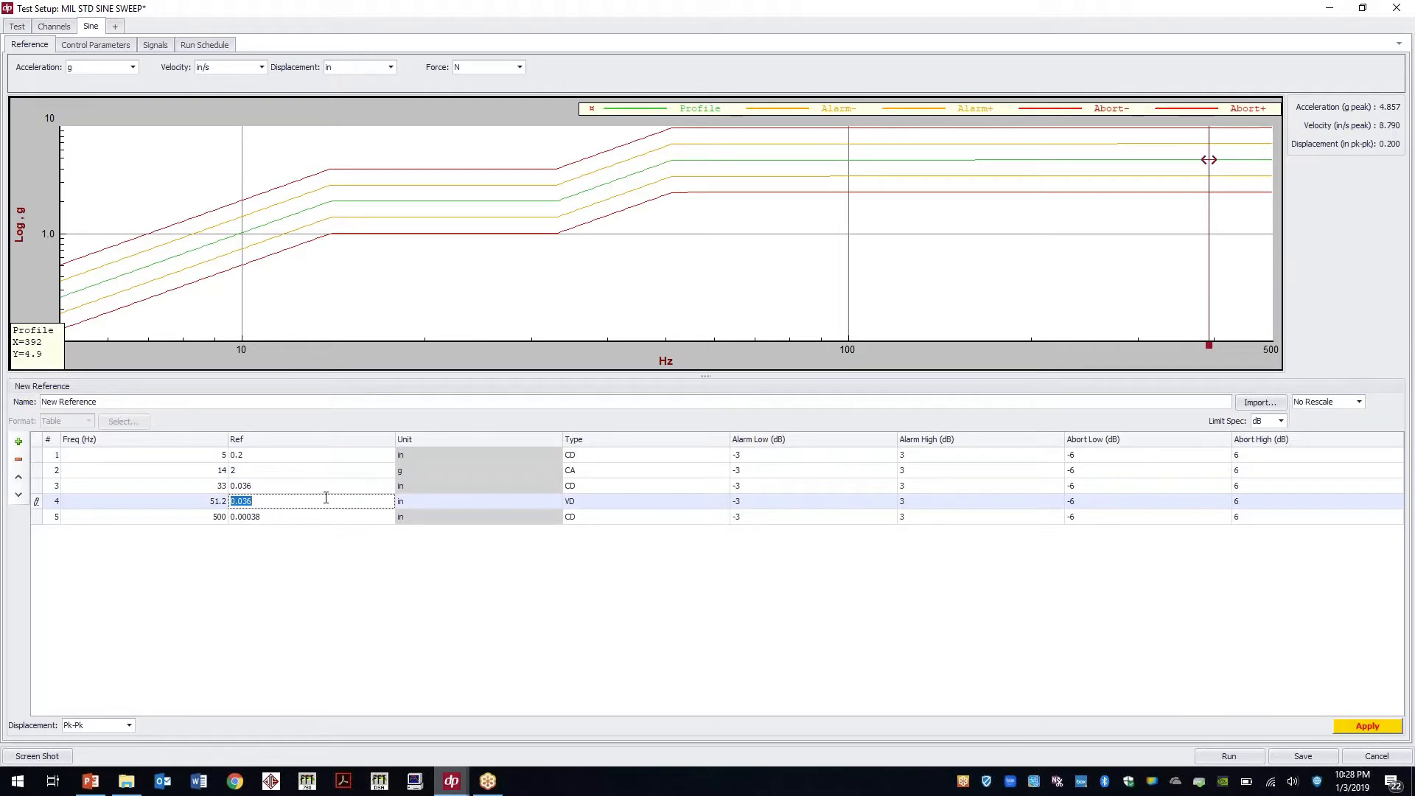
left_click(644, 501)
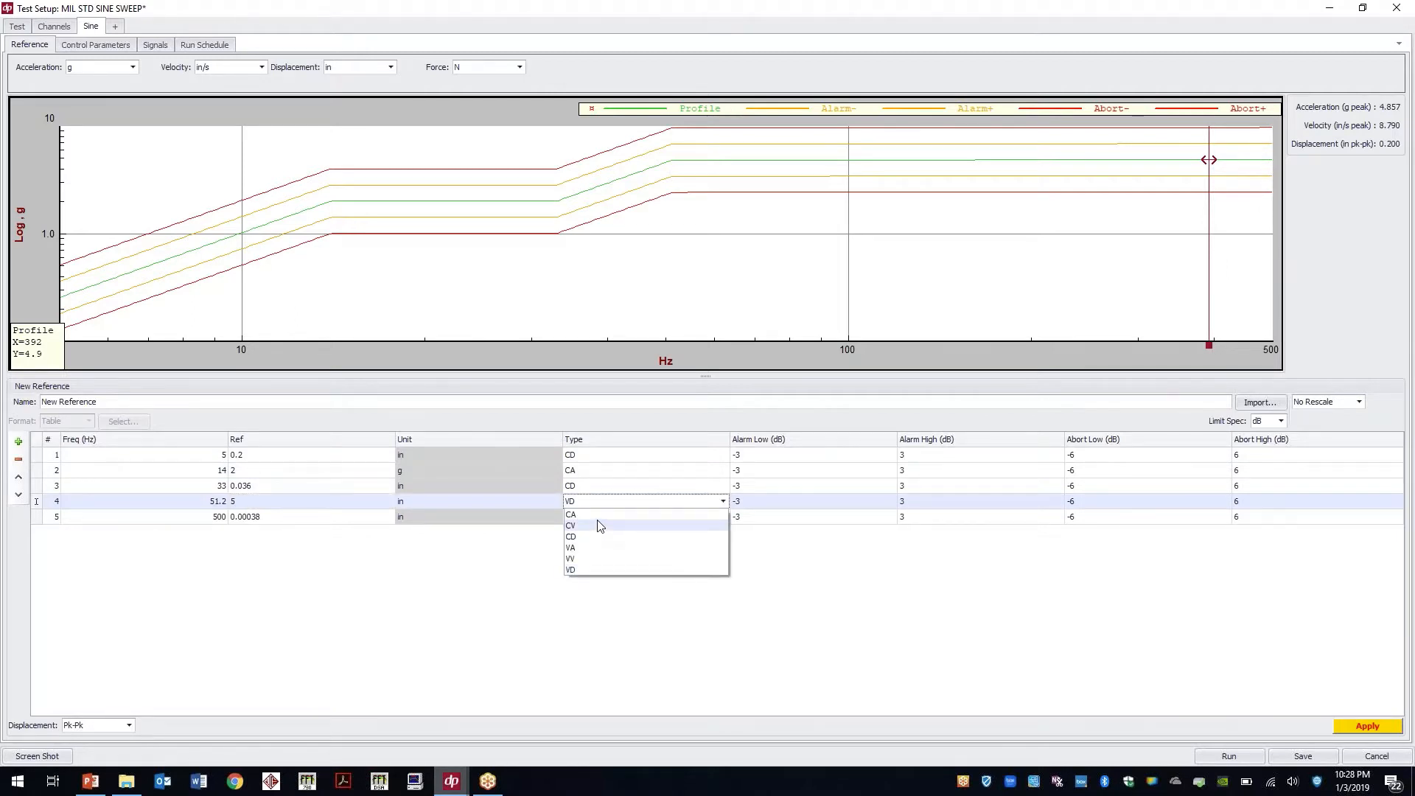
left_click(571, 515)
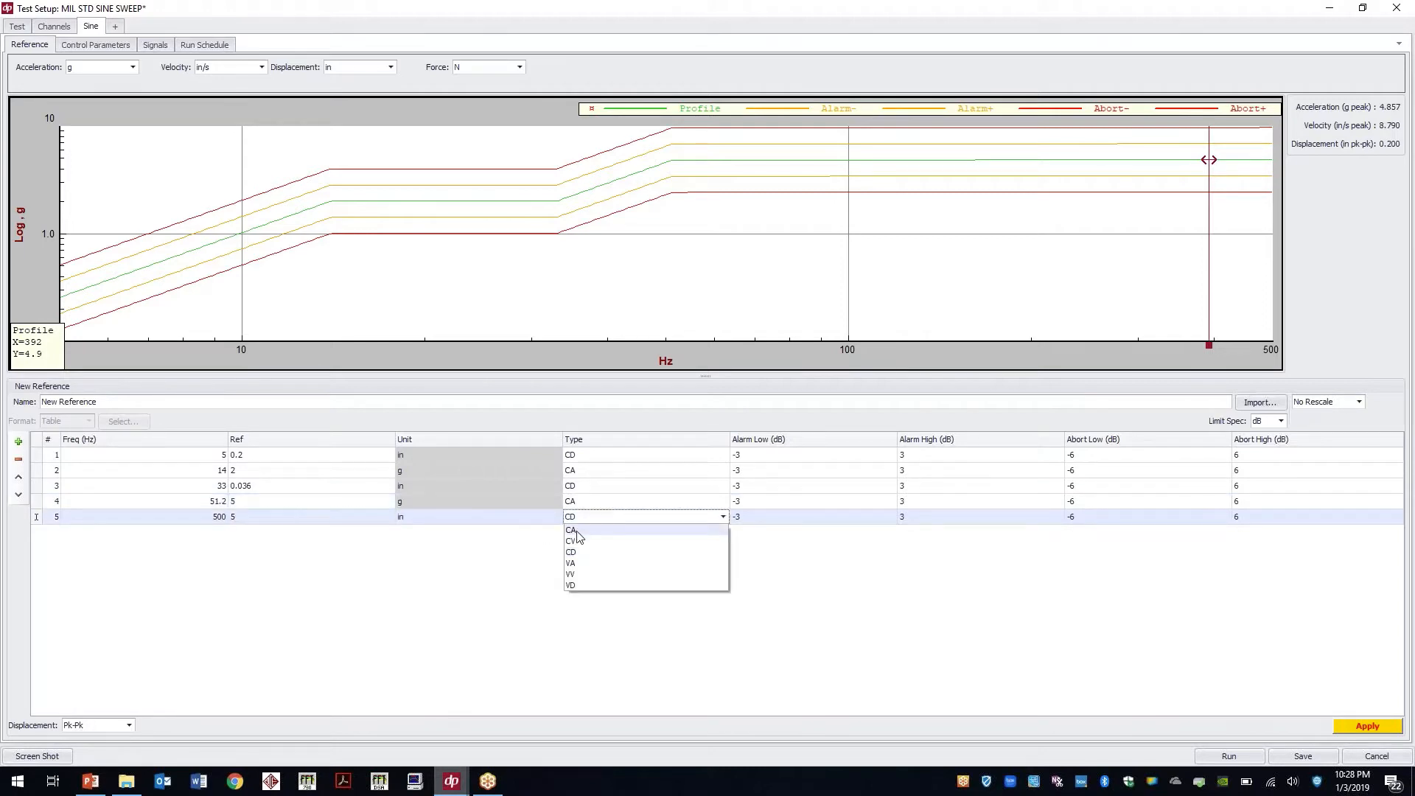
left_click(571, 530)
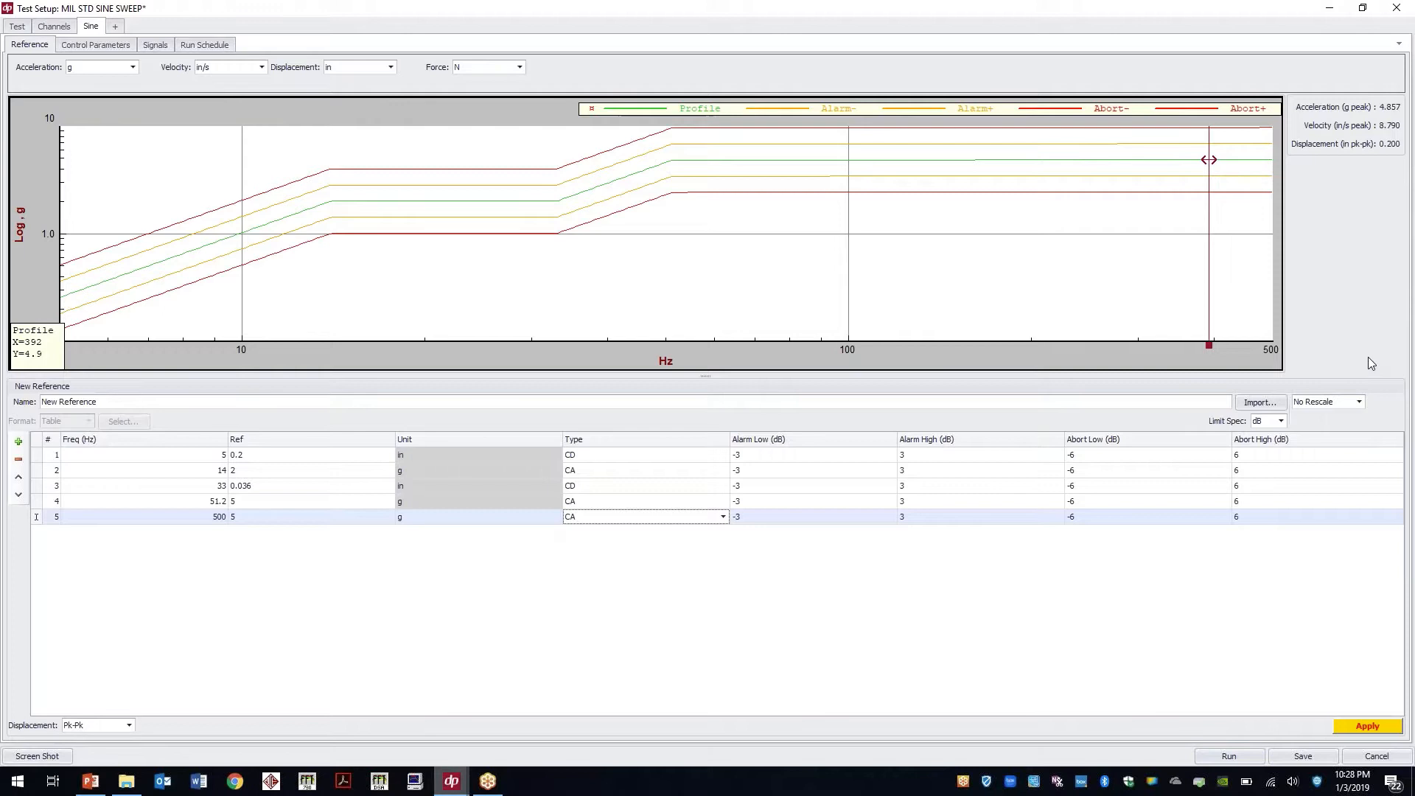
left_click(1366, 726)
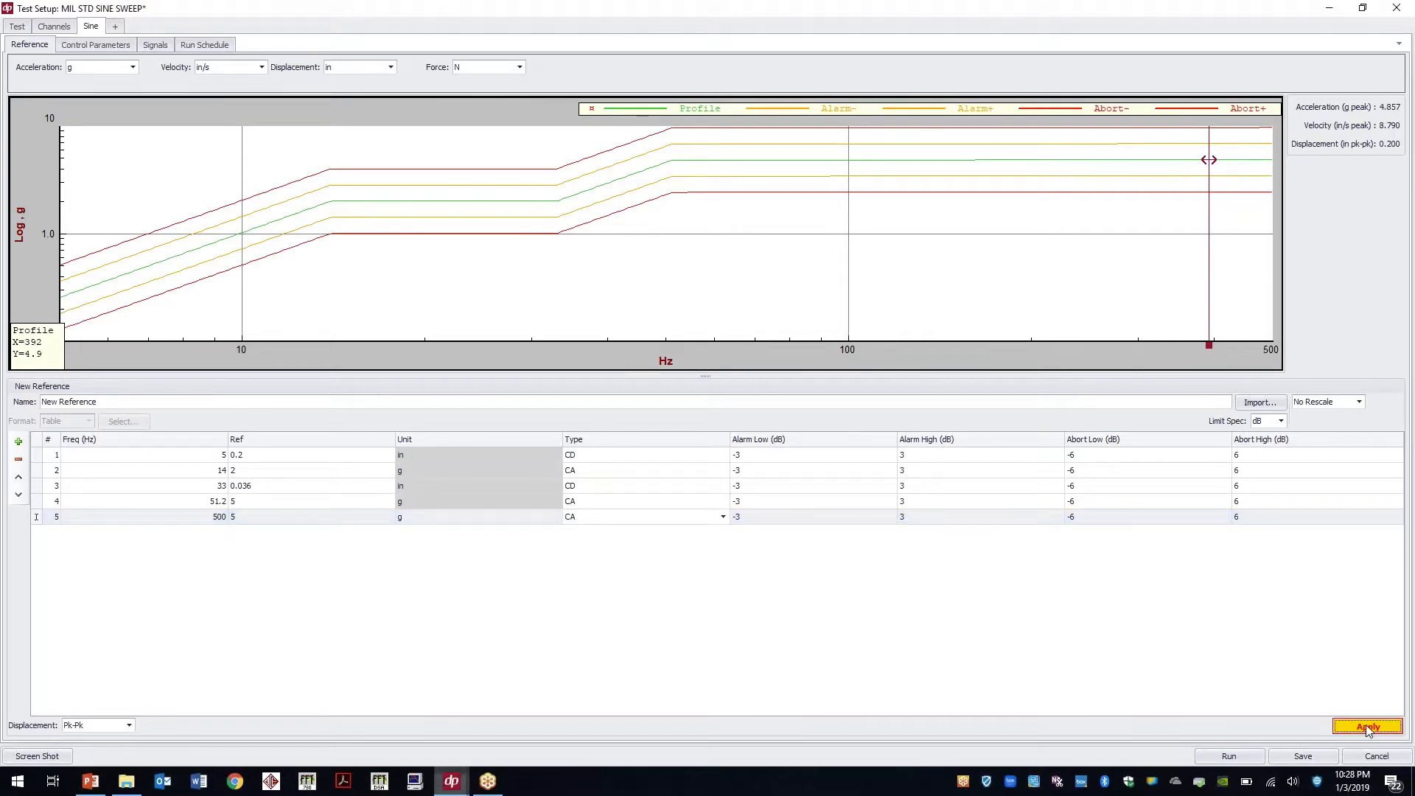
left_click(1366, 727)
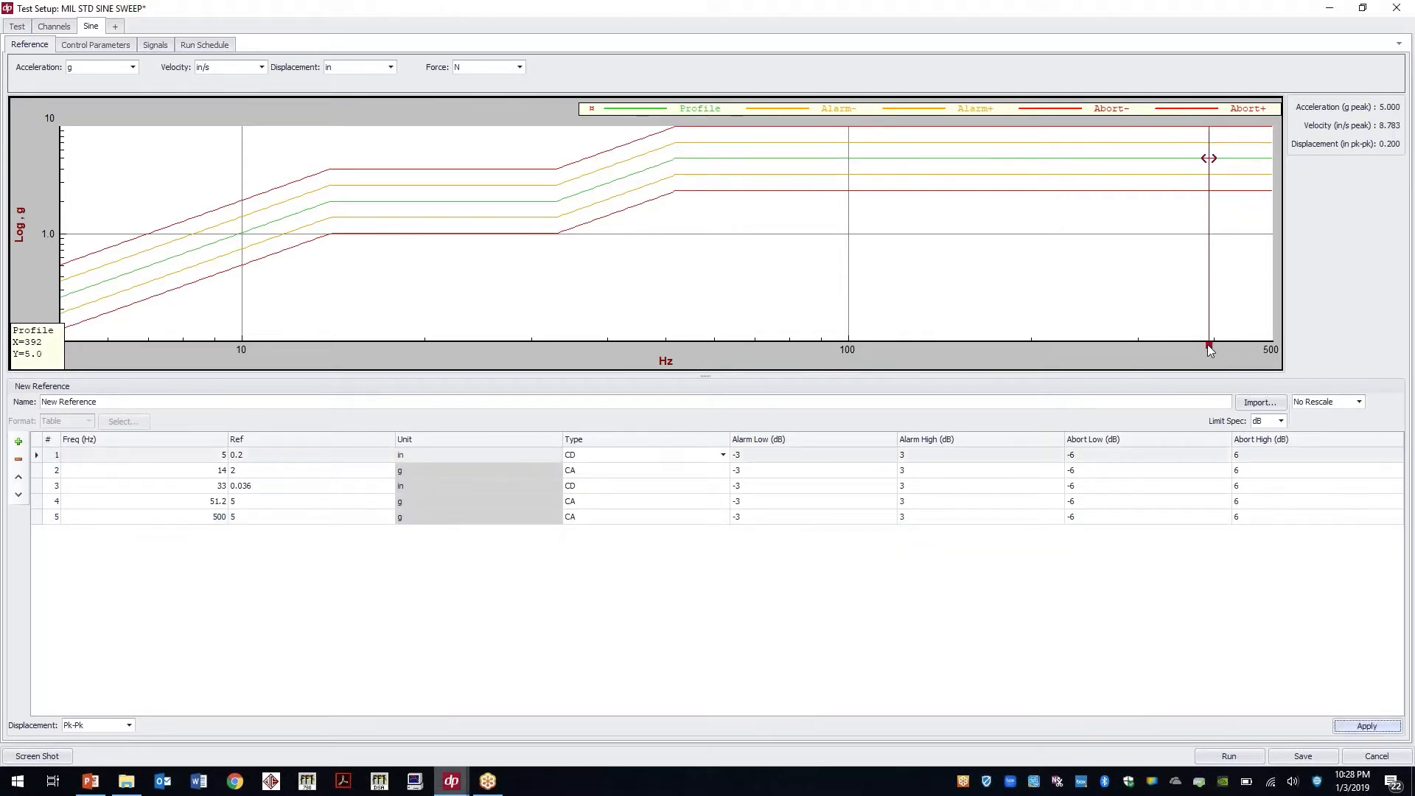
Step: Read the applied profile level near 313 Hz and 120 Hz, confirming 5.0 g
left_click_drag(1207, 347, 1149, 347)
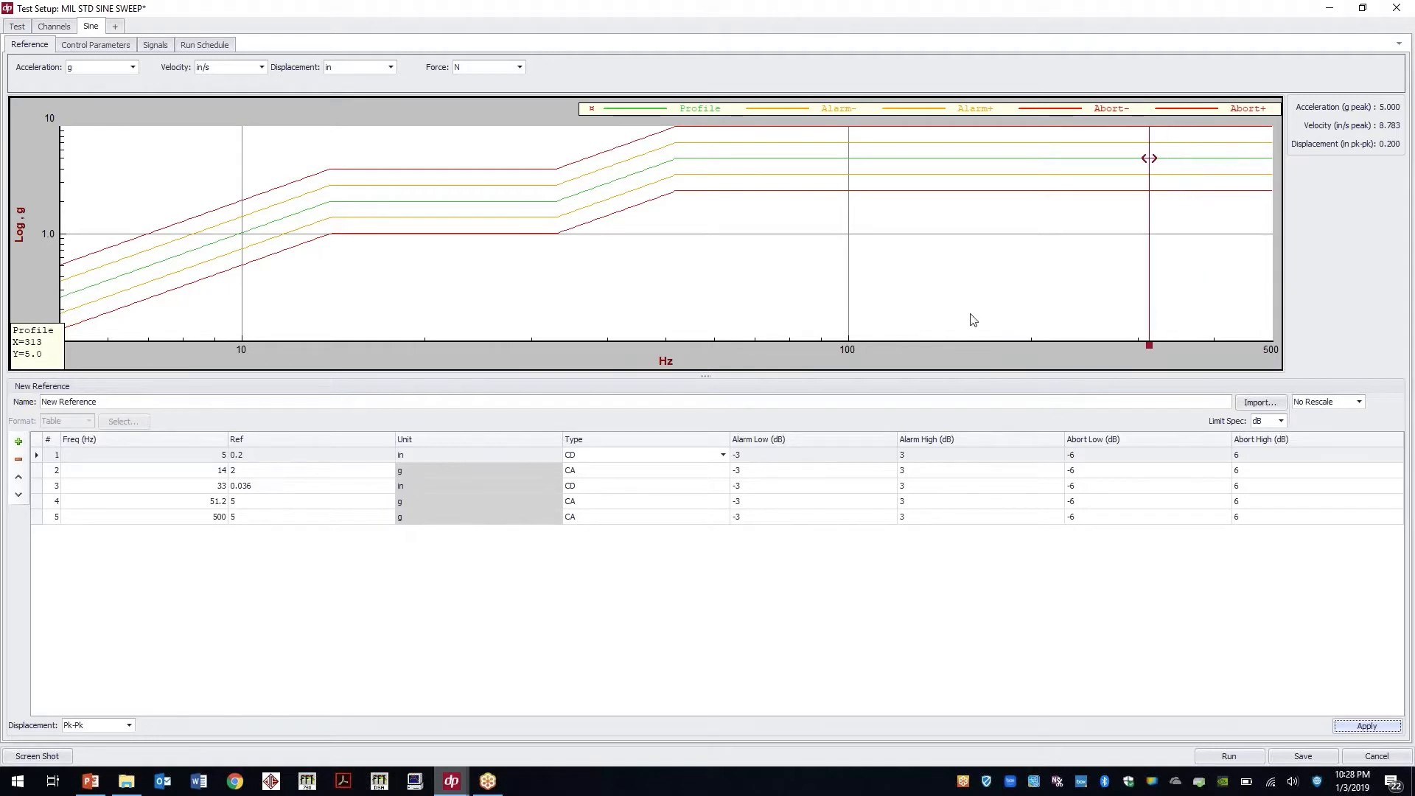
left_click_drag(1149, 158, 792, 158)
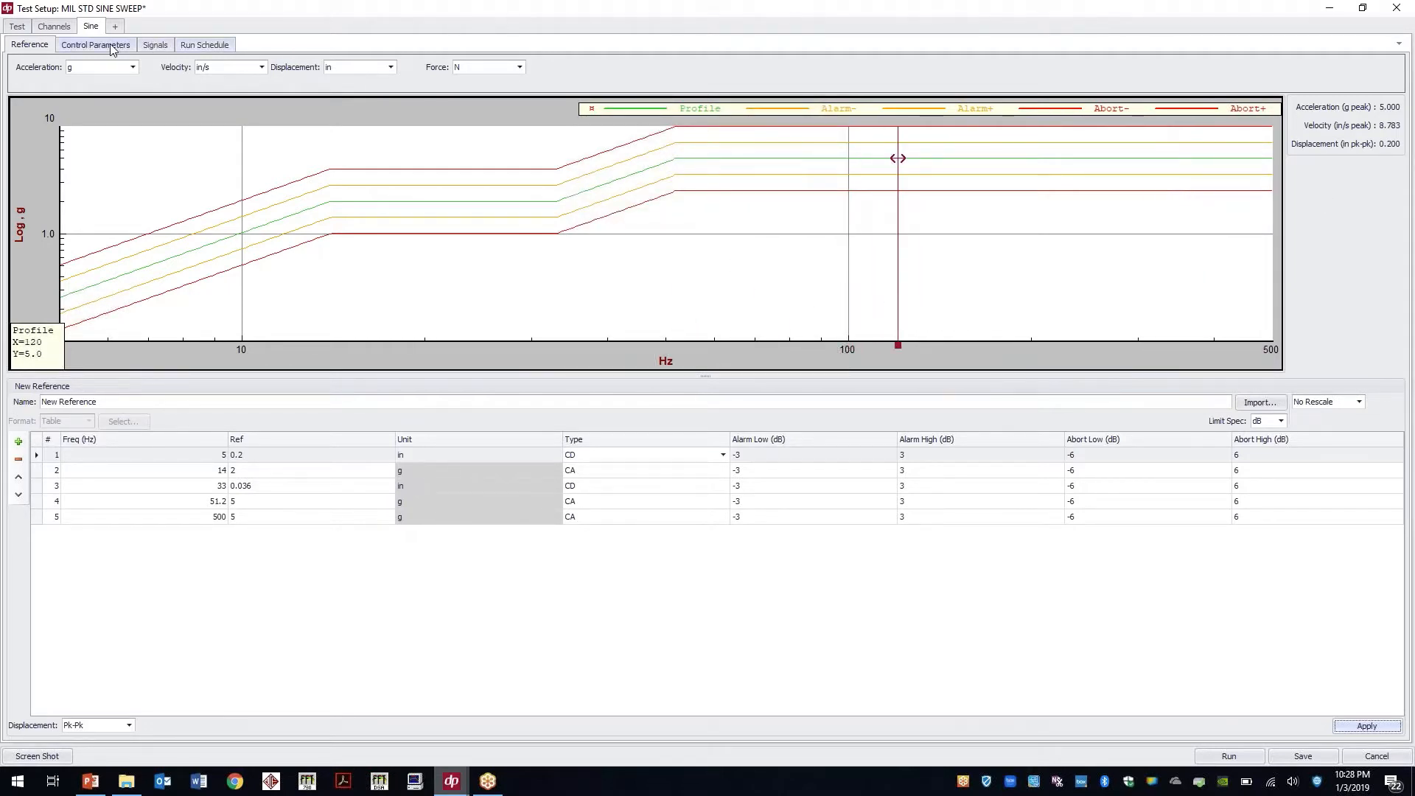
left_click(96, 44)
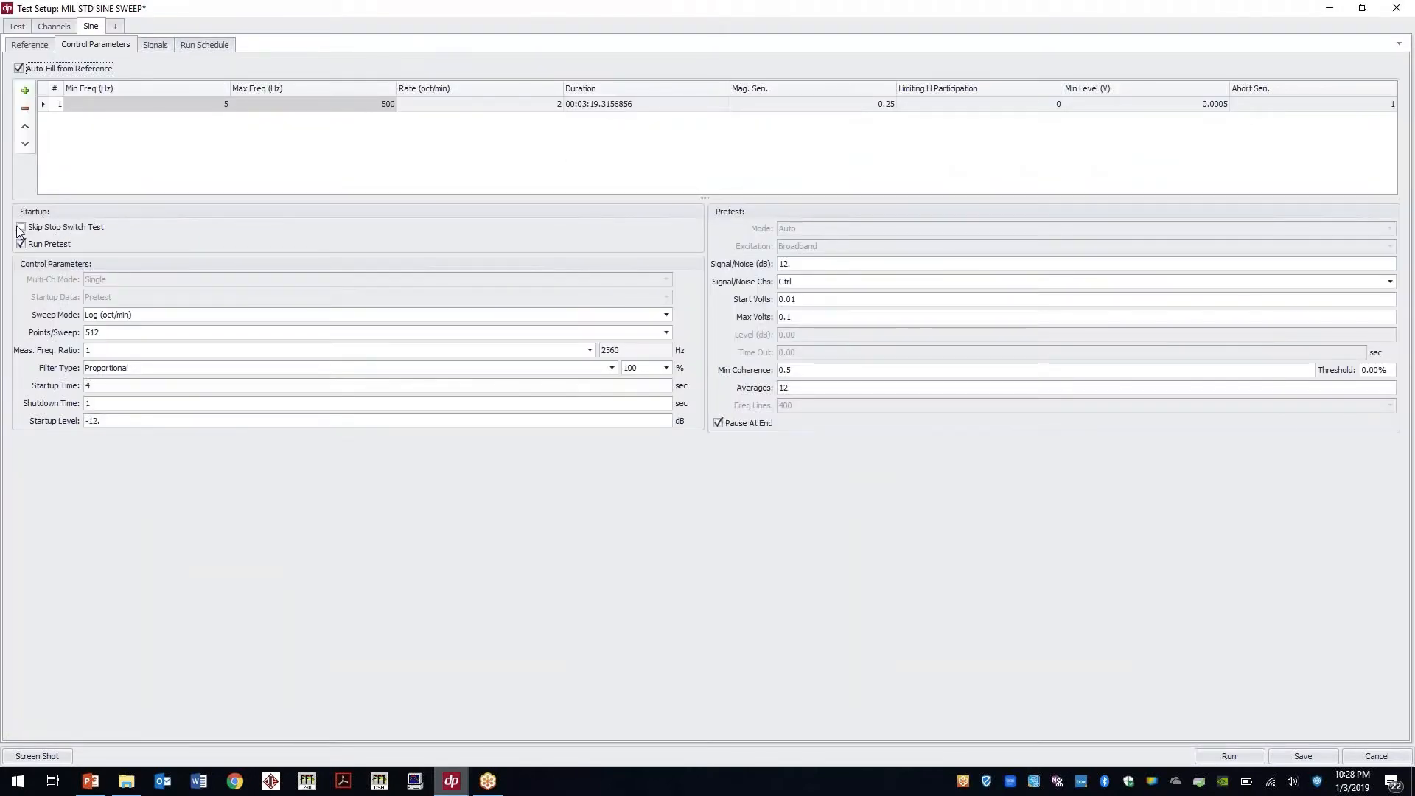
Step: Enable Skip Stop Switch Test and set the sweep duration to 30:00
left_click(20, 226)
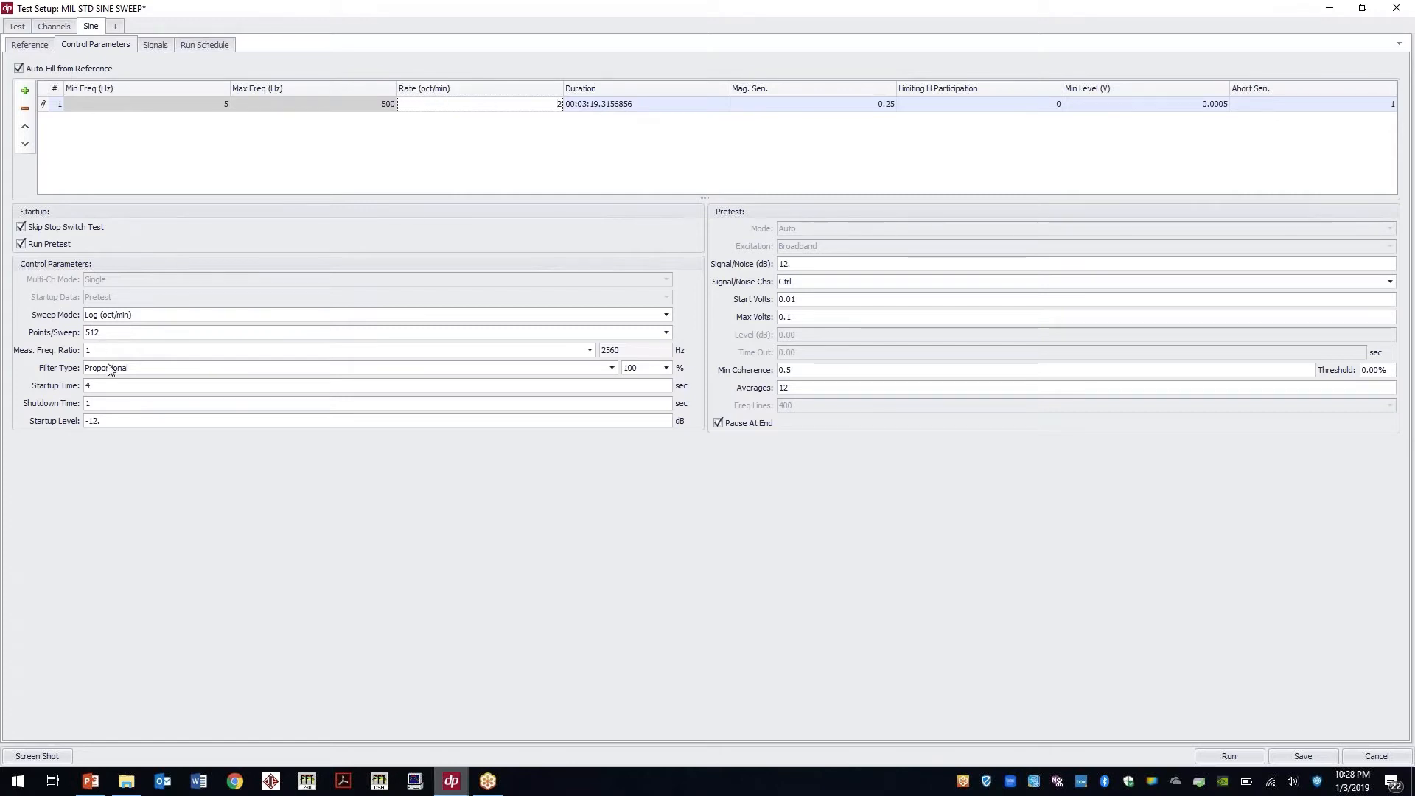
left_click(645, 103)
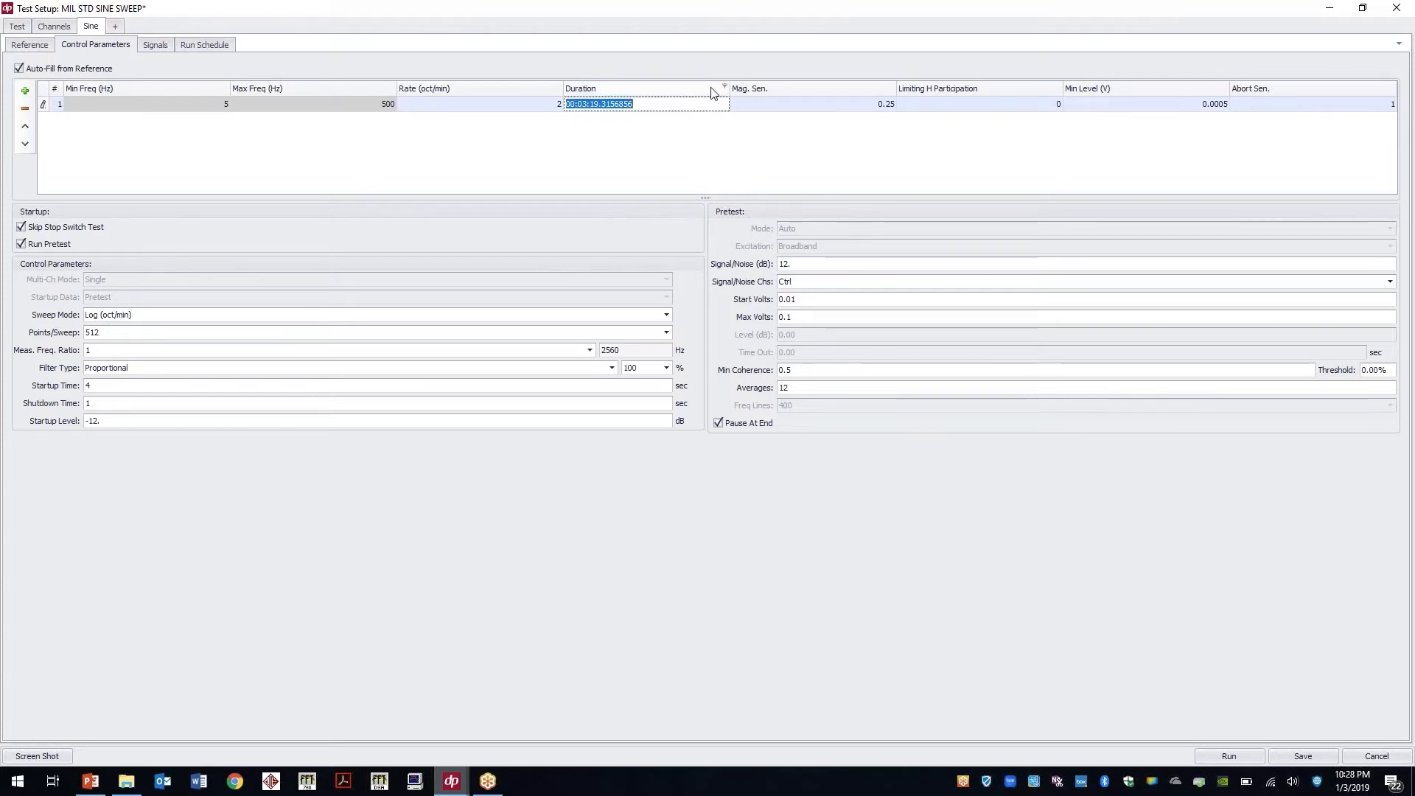
type("30:00")
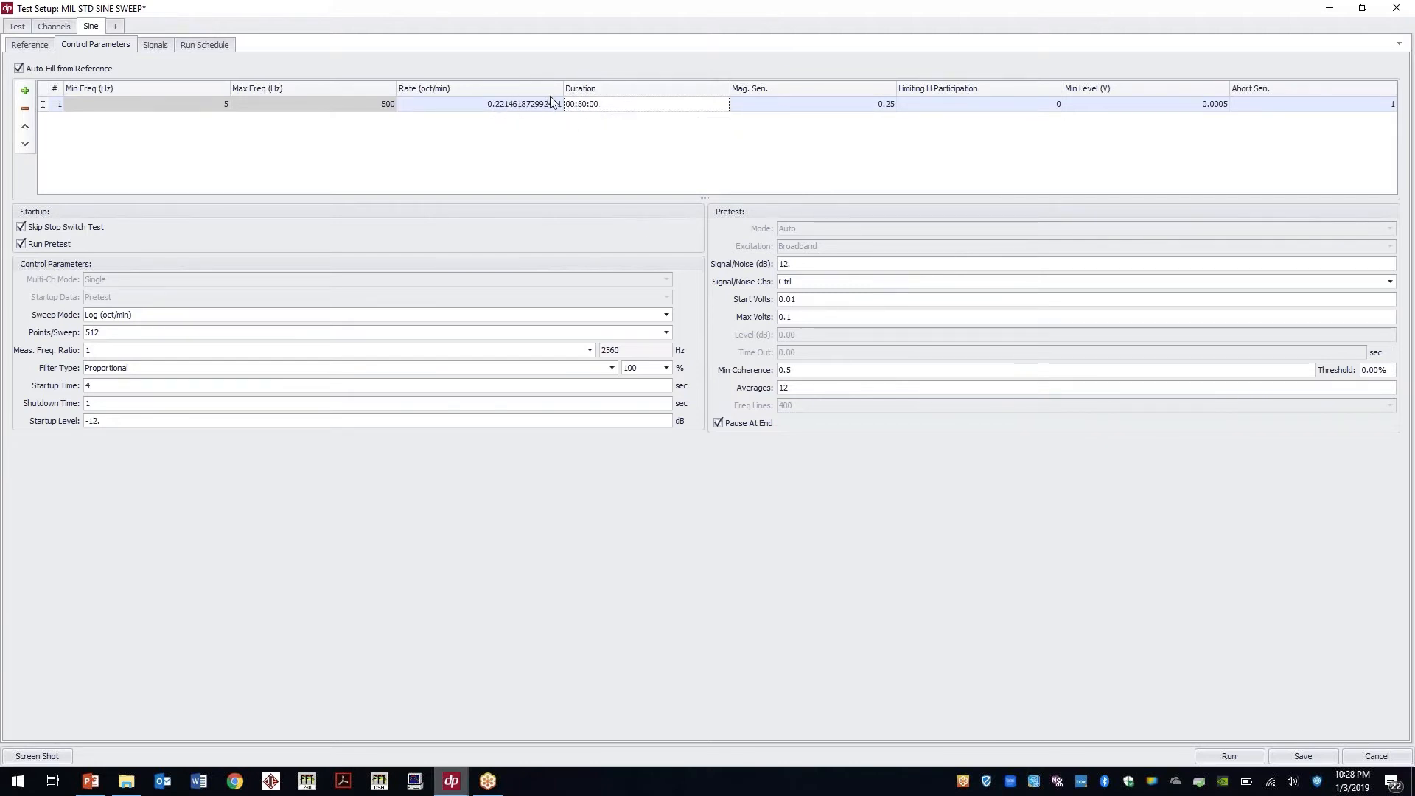
left_click(204, 44)
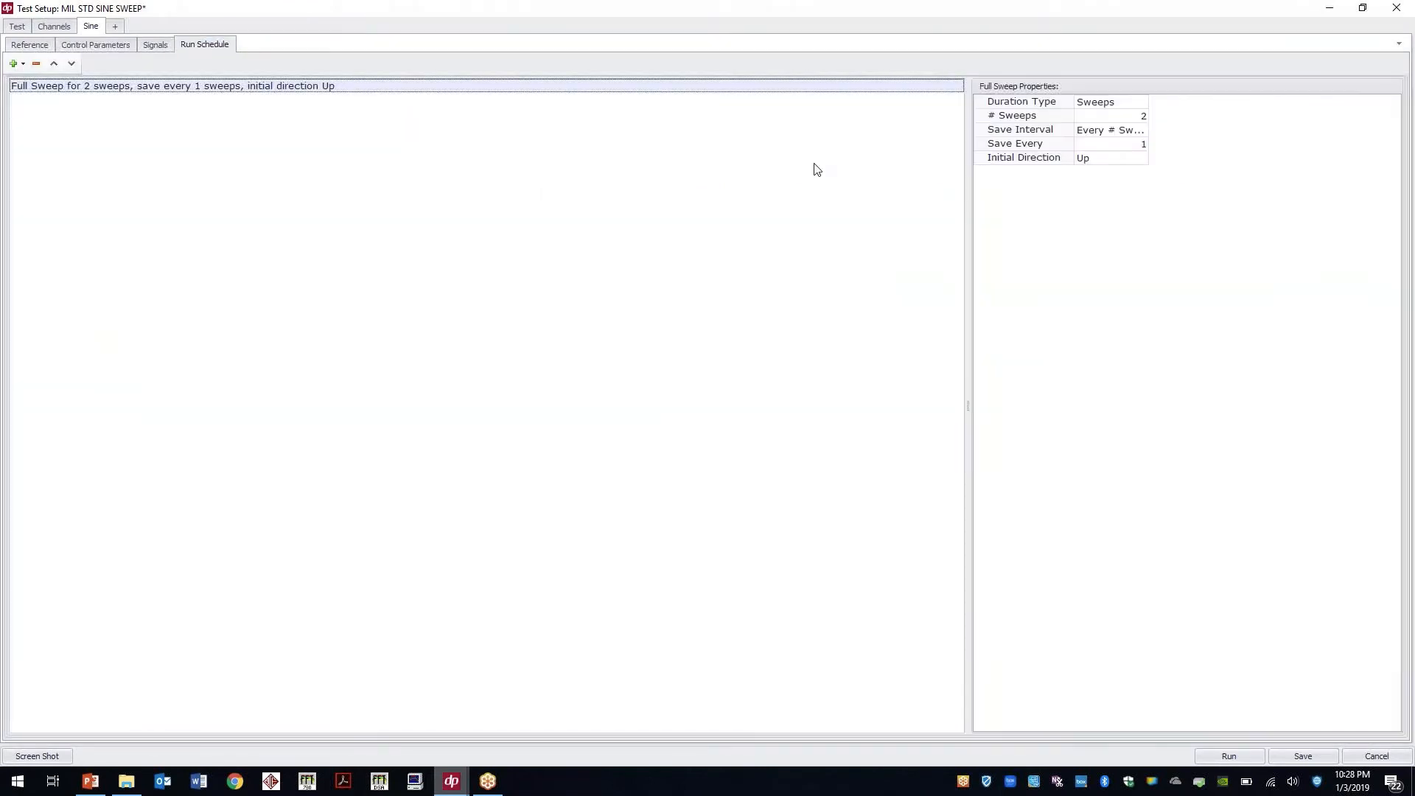
Step: Set the full sweep Duration Type to Time at 3:00:00 and save the MIL STD SINE SWEEP test
left_click(1141, 101)
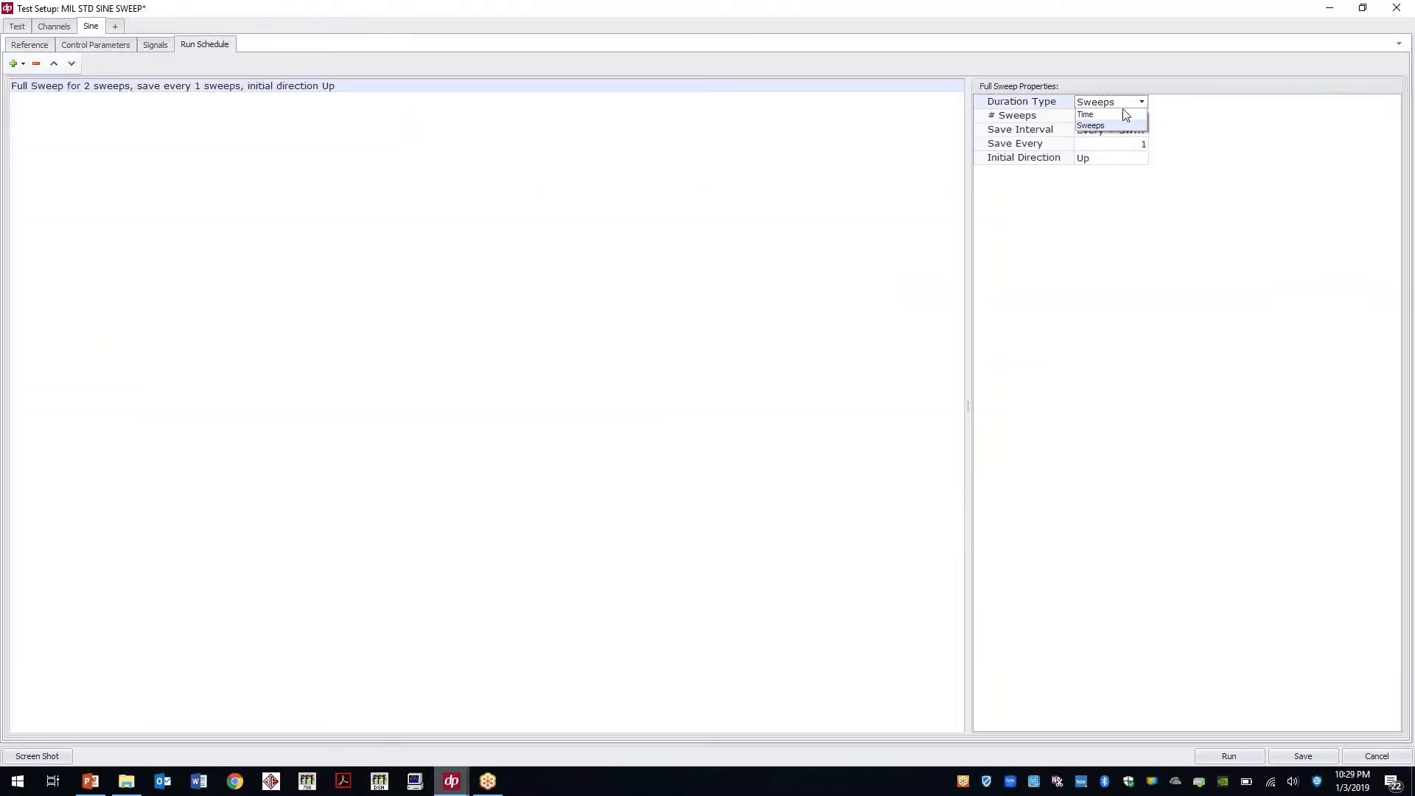
left_click(1086, 115)
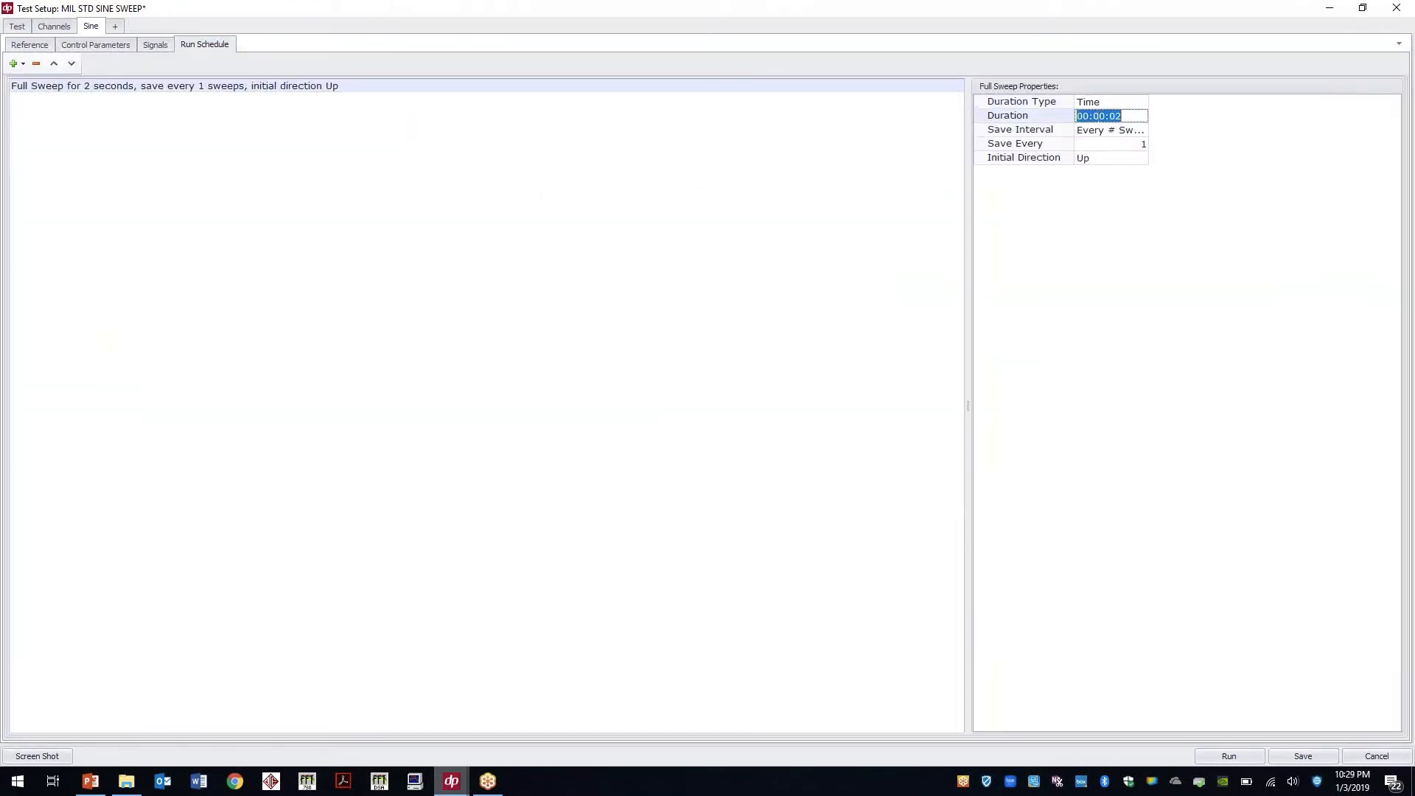
type("3:0")
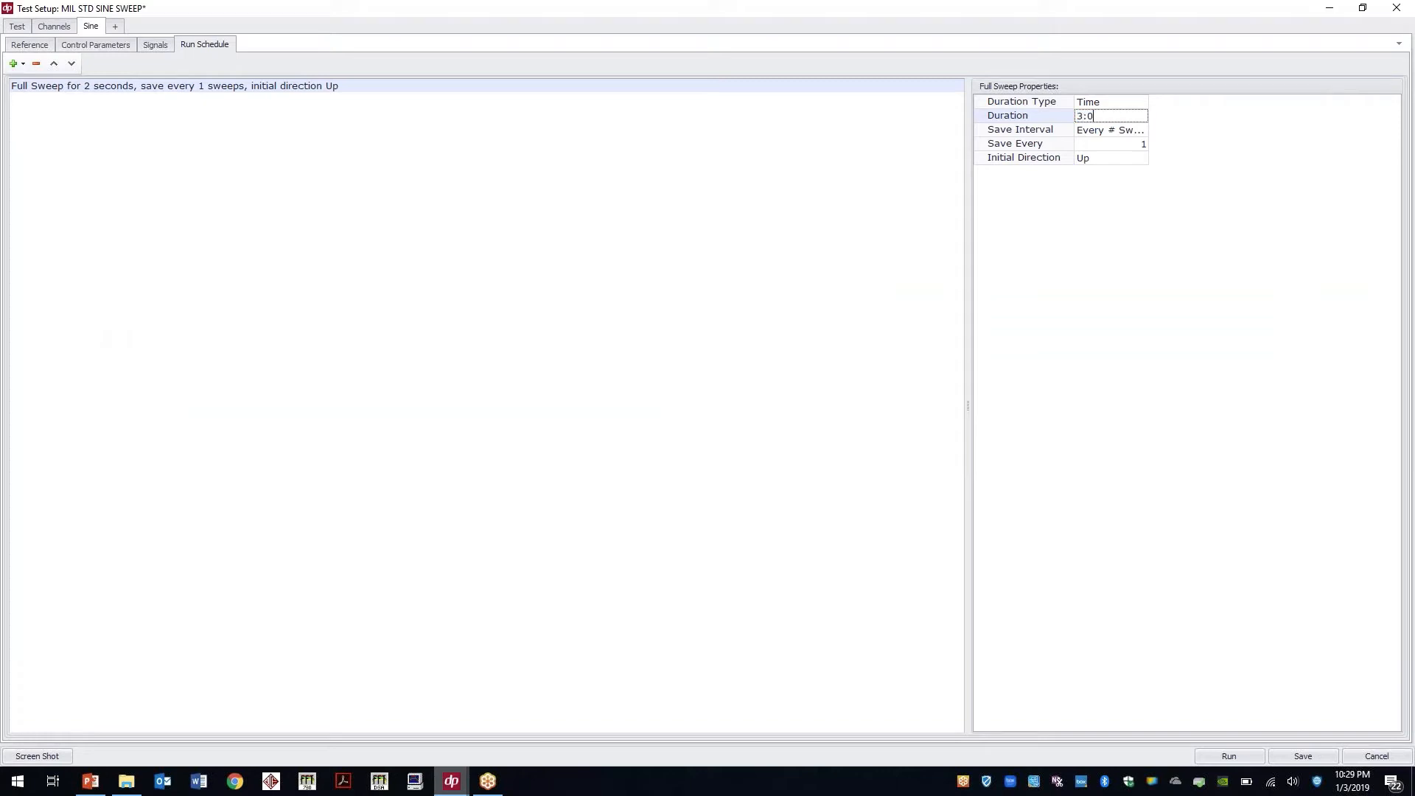
type(":00")
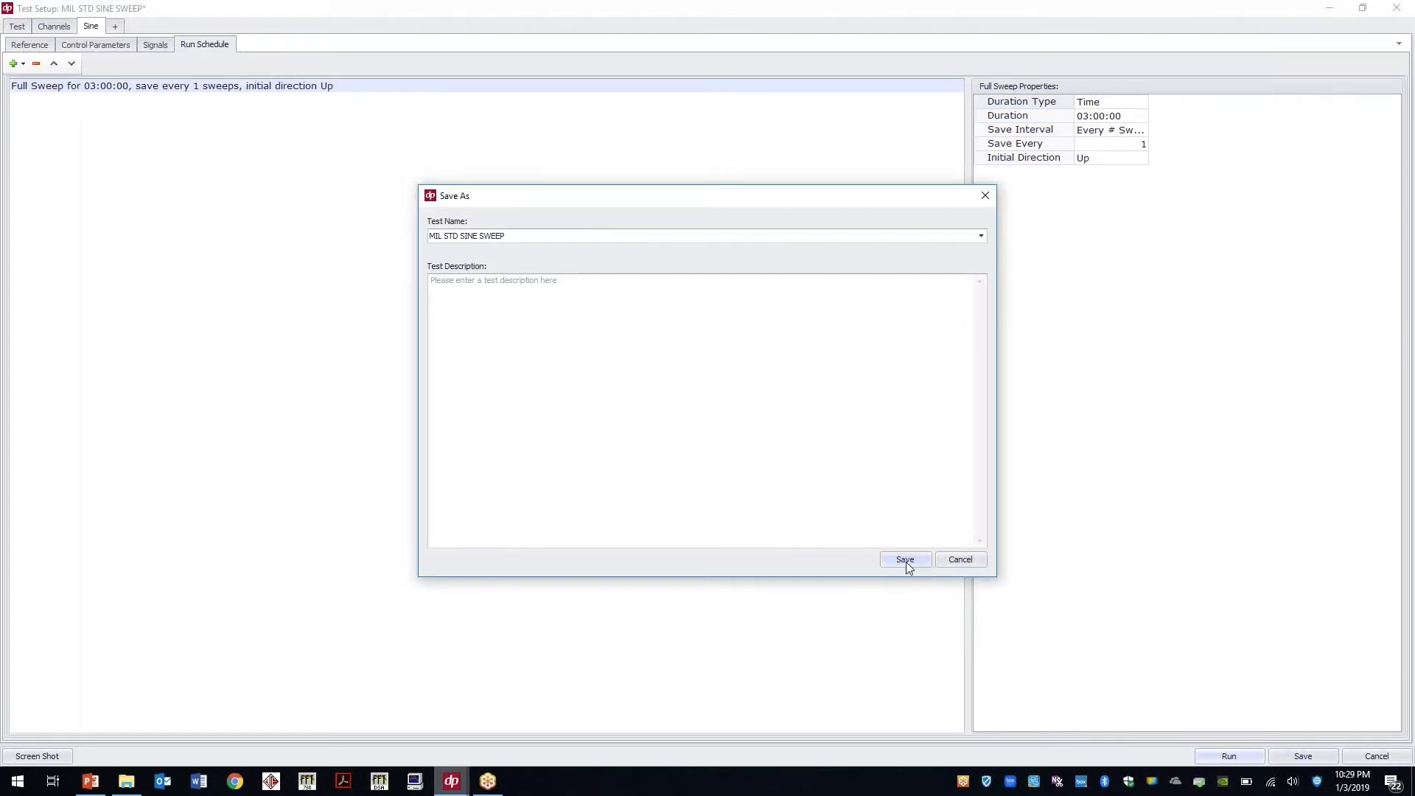
left_click(903, 558)
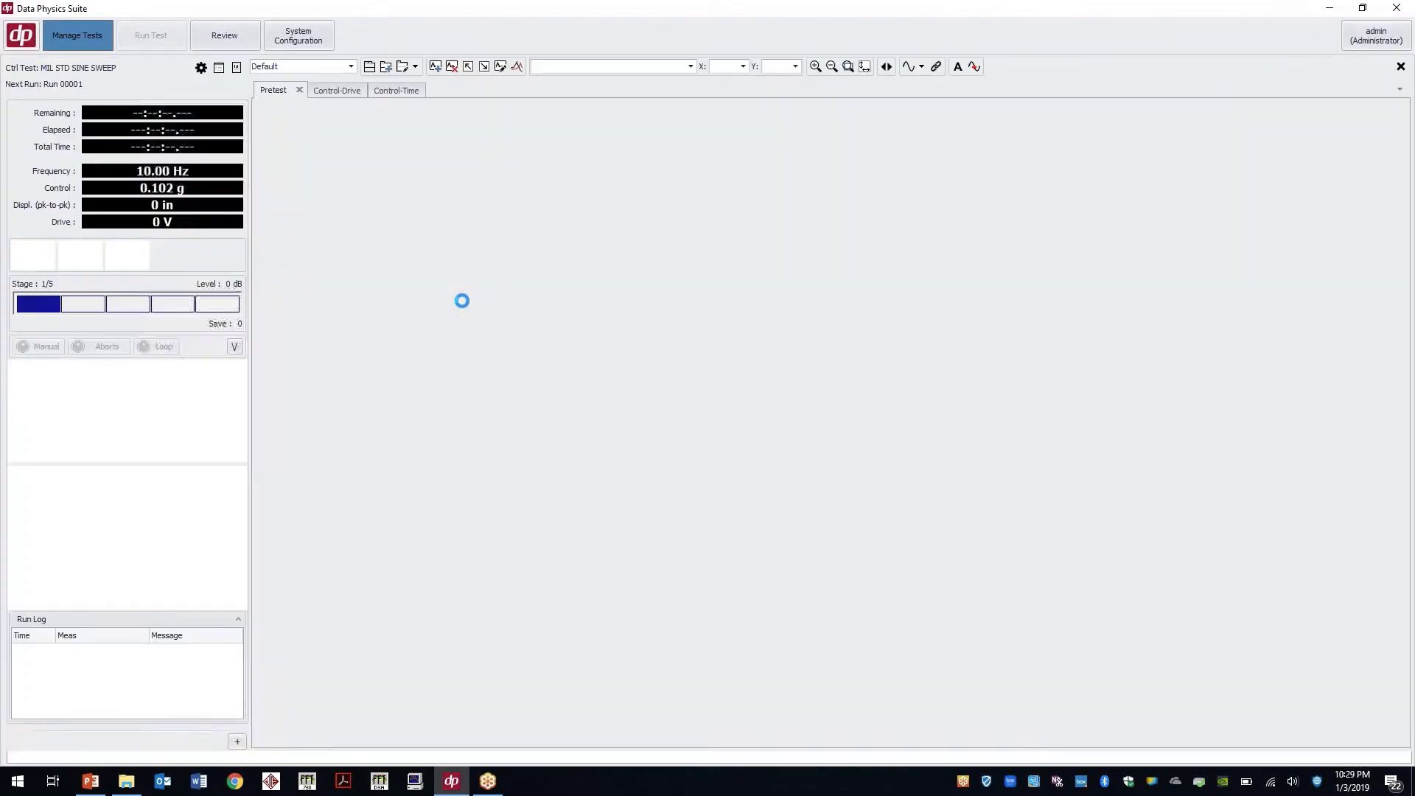
Step: Initialize the controller, run the pretest to PASS and start run 00001 of the sine sweep
left_click(150, 35)
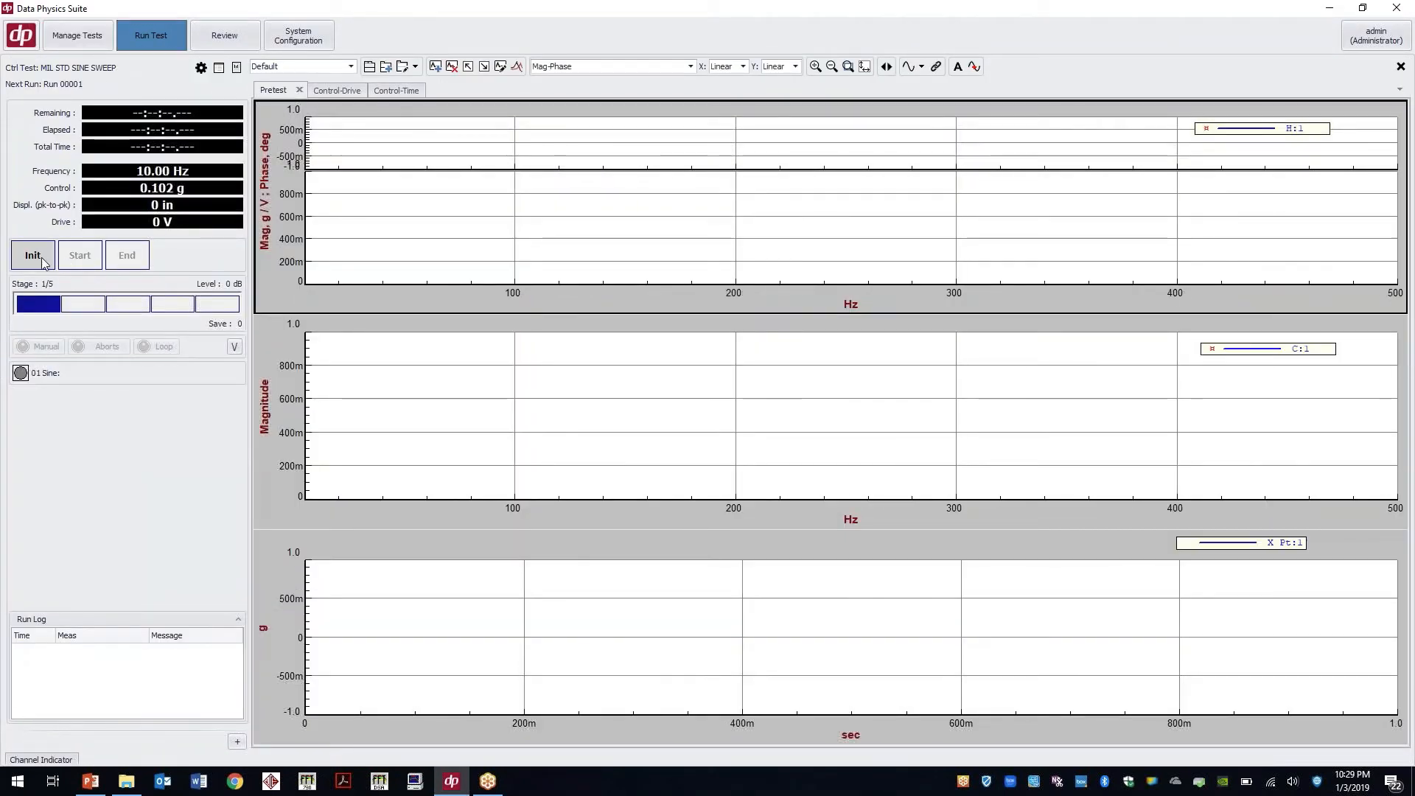
left_click(32, 255)
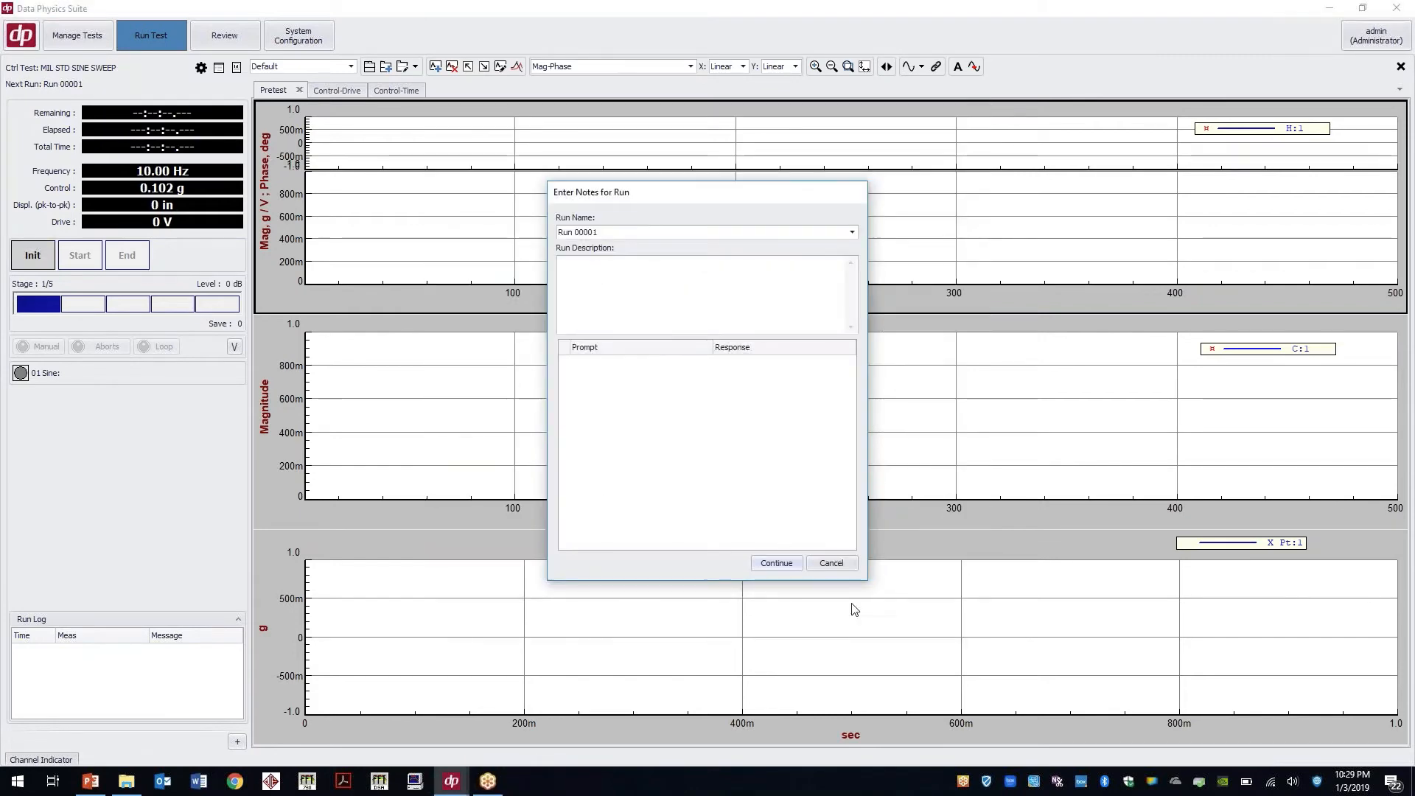
left_click(775, 562)
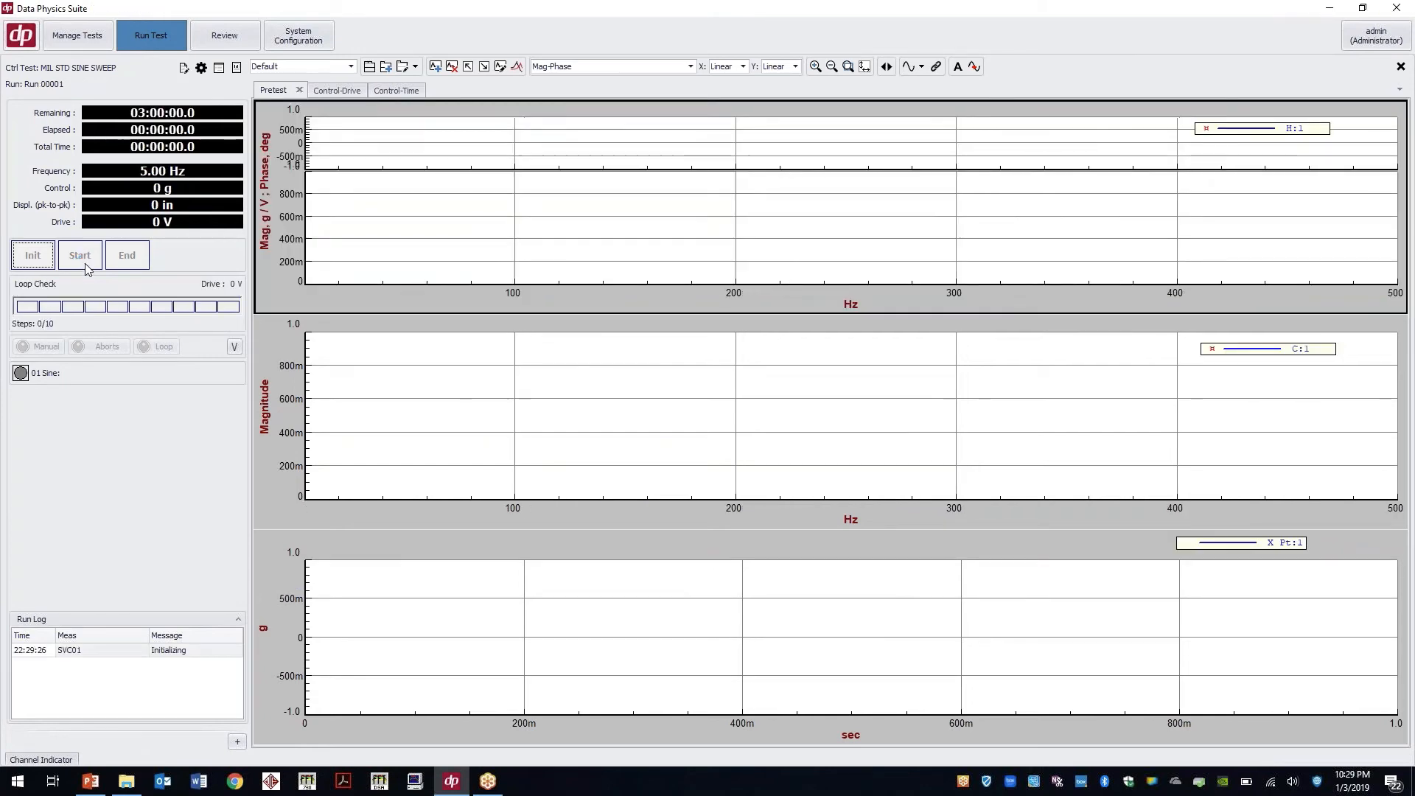
left_click(79, 254)
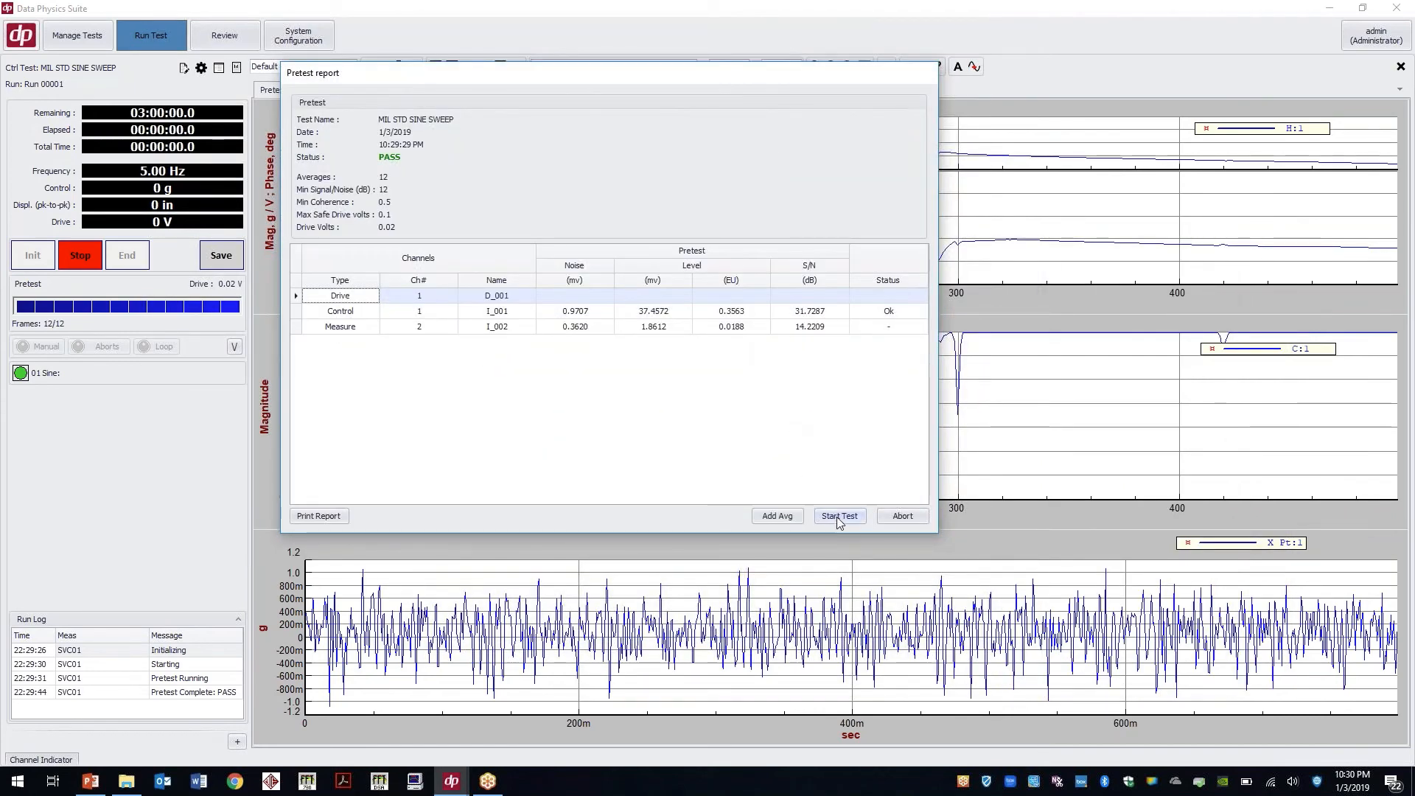
left_click(837, 515)
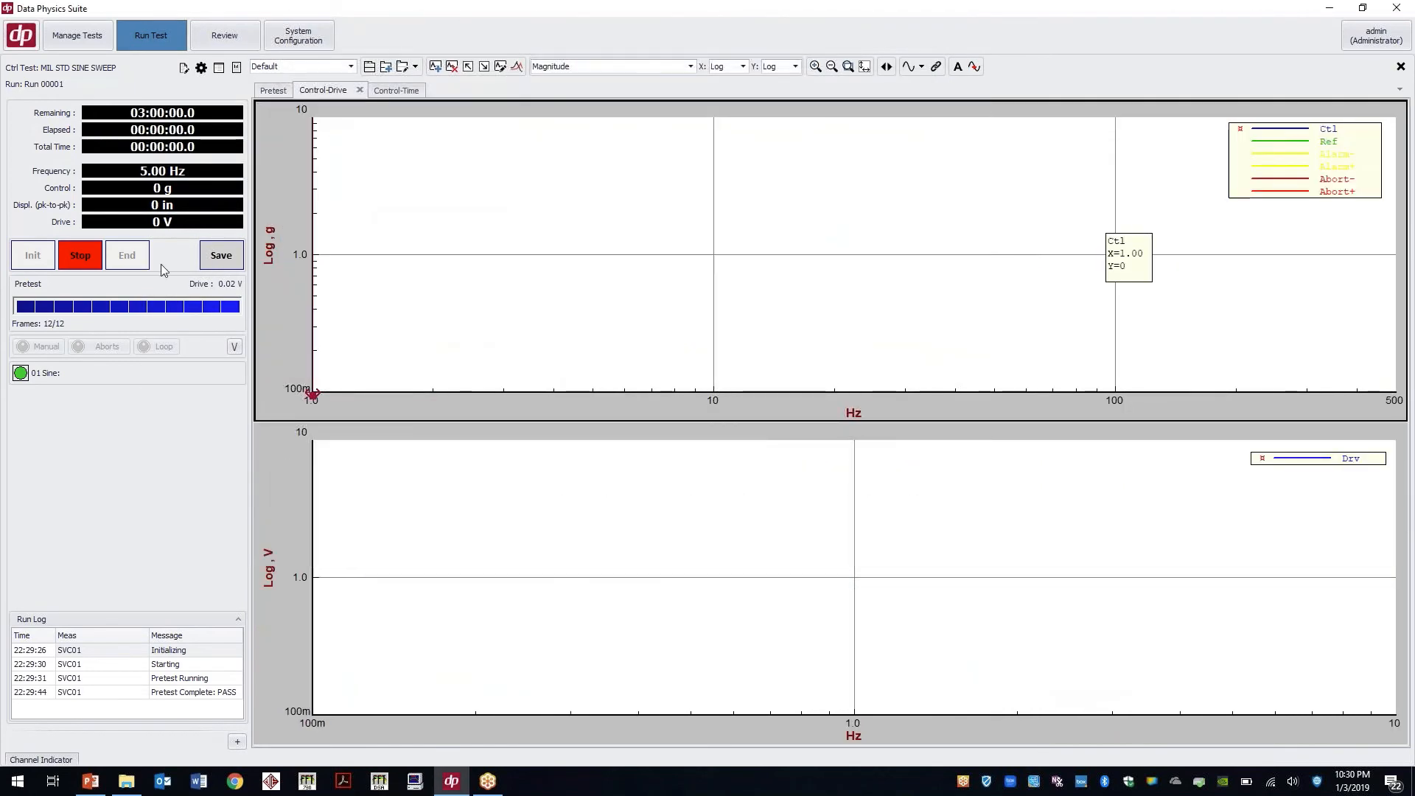